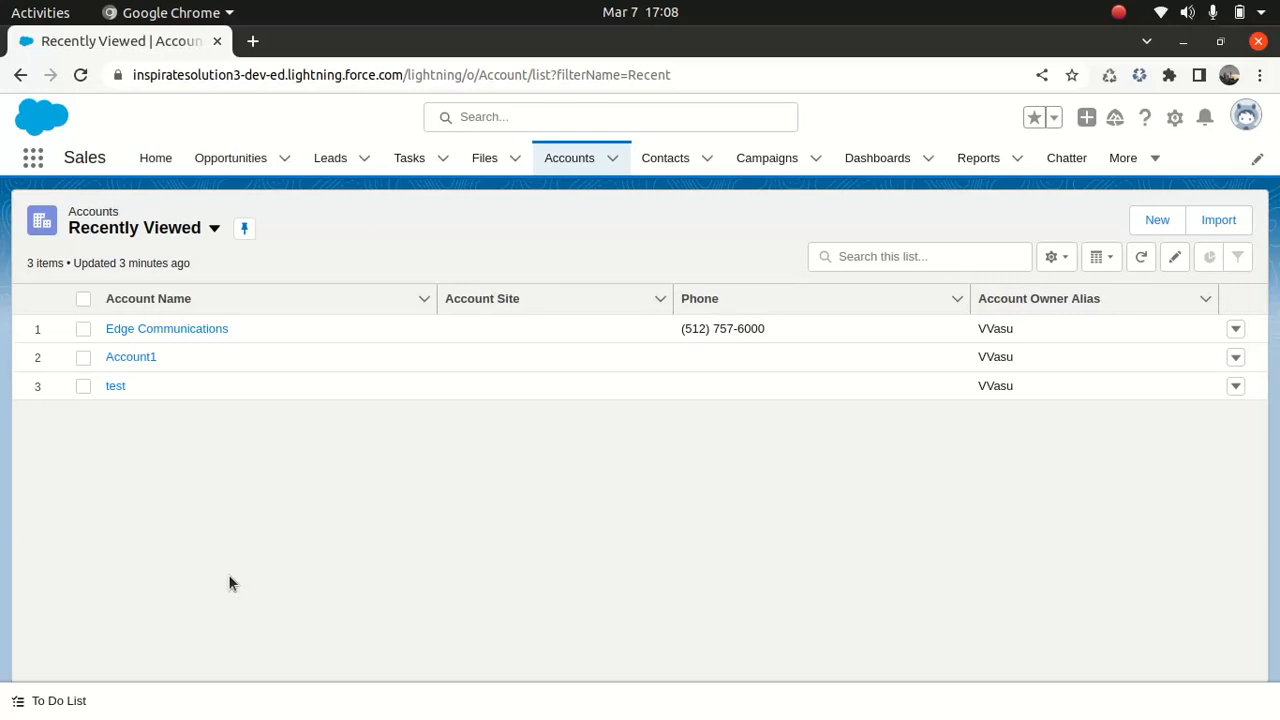
mouse_move(155, 157)
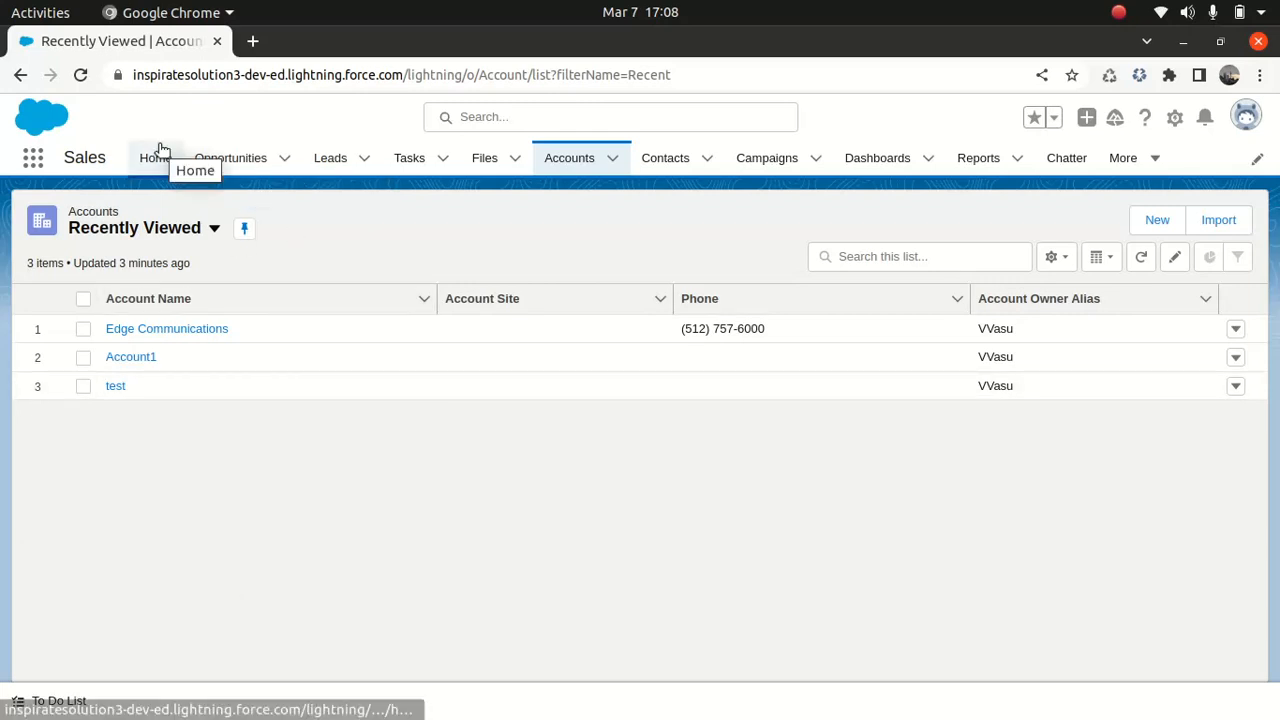
- Go to the Salesforce Home page showing the Platform Event Subscriber with an empty payload
click(156, 157)
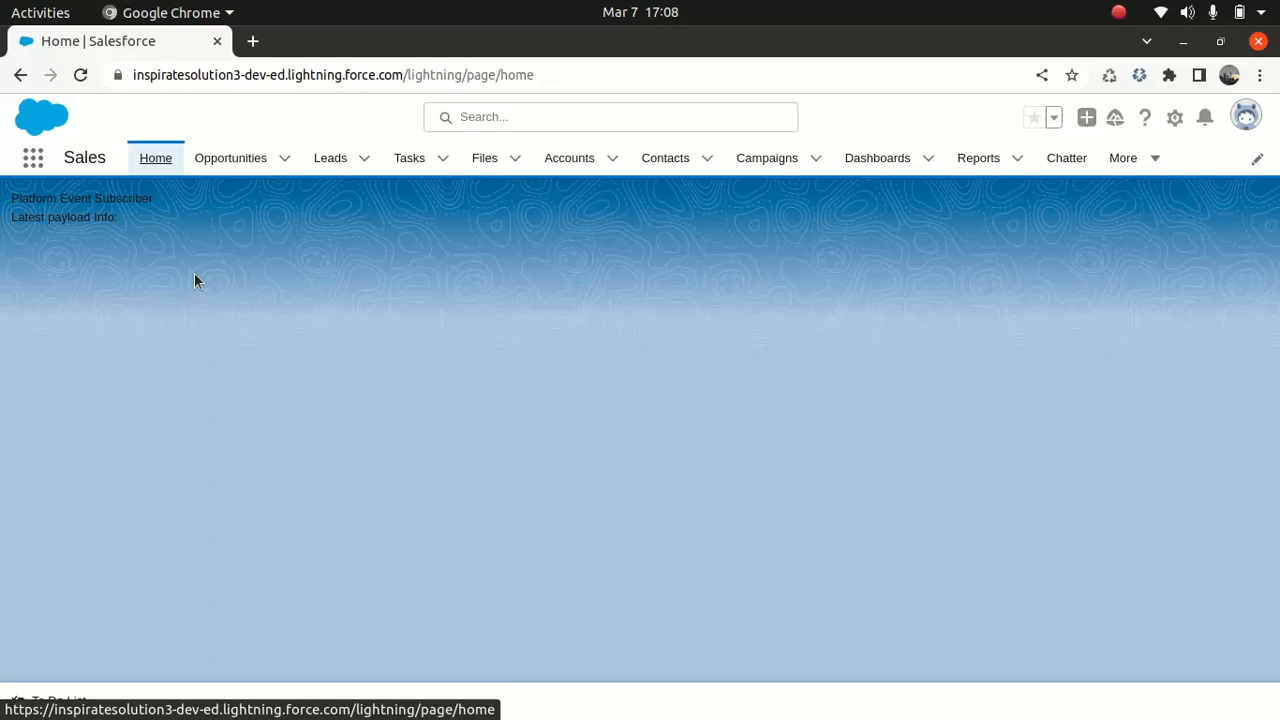
mouse_move(105, 194)
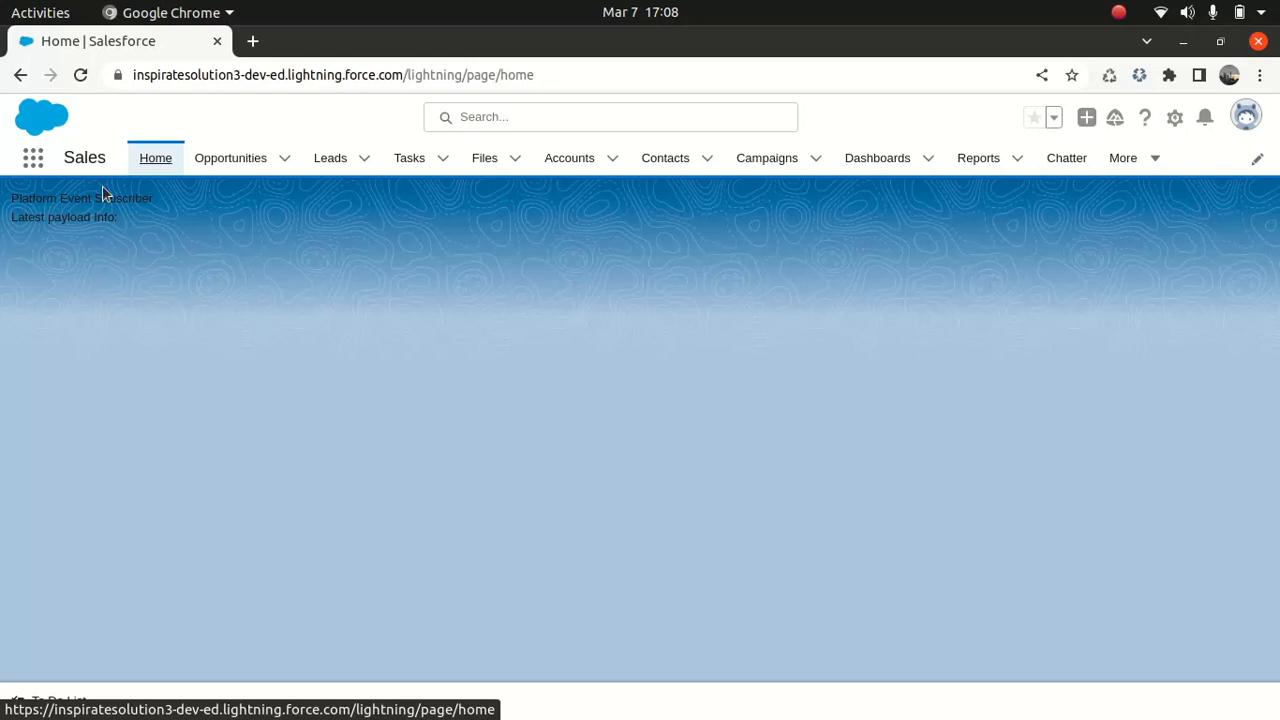
mouse_move(115, 263)
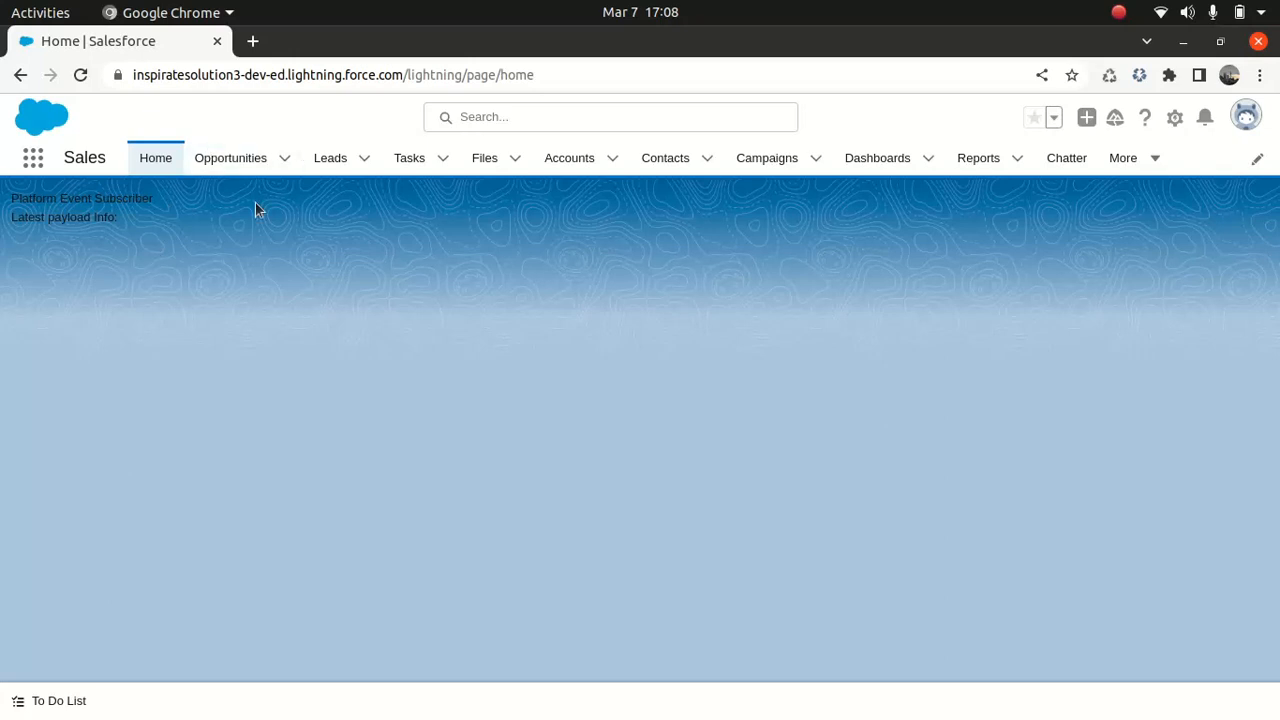
mouse_move(156, 158)
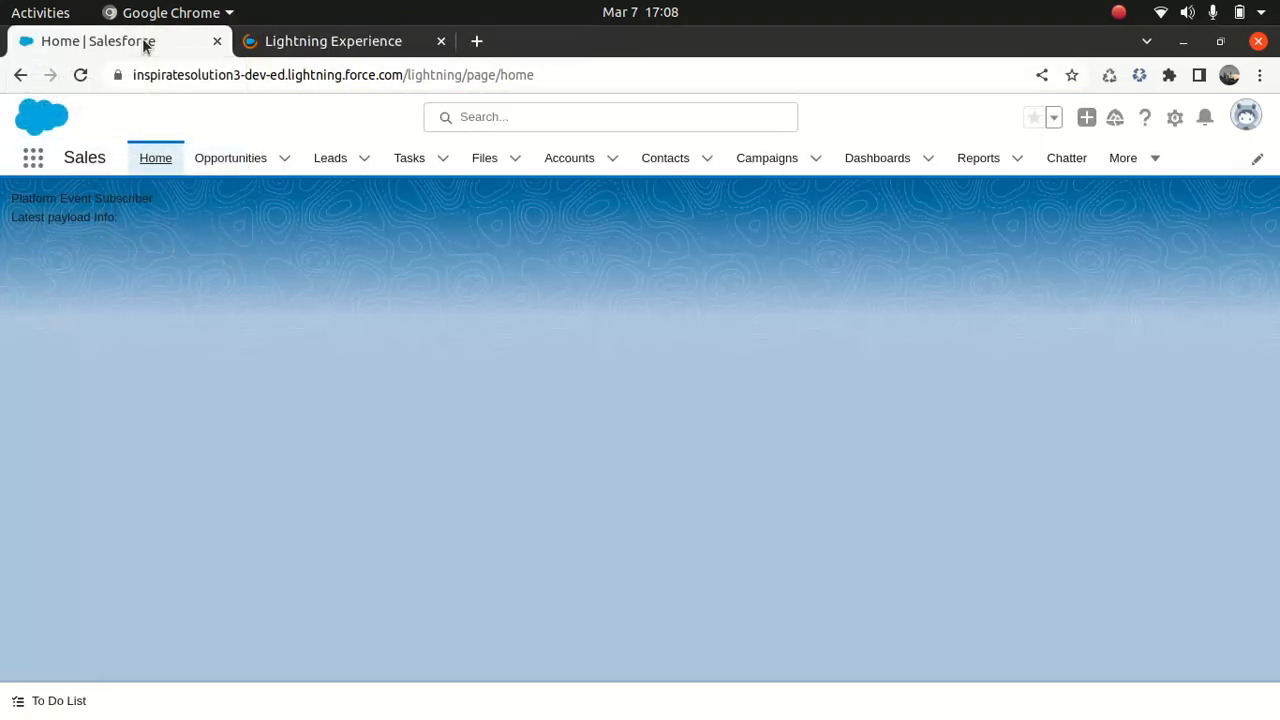
- Switch to the first Salesforce tab to show Recently Viewed accounts
click(569, 157)
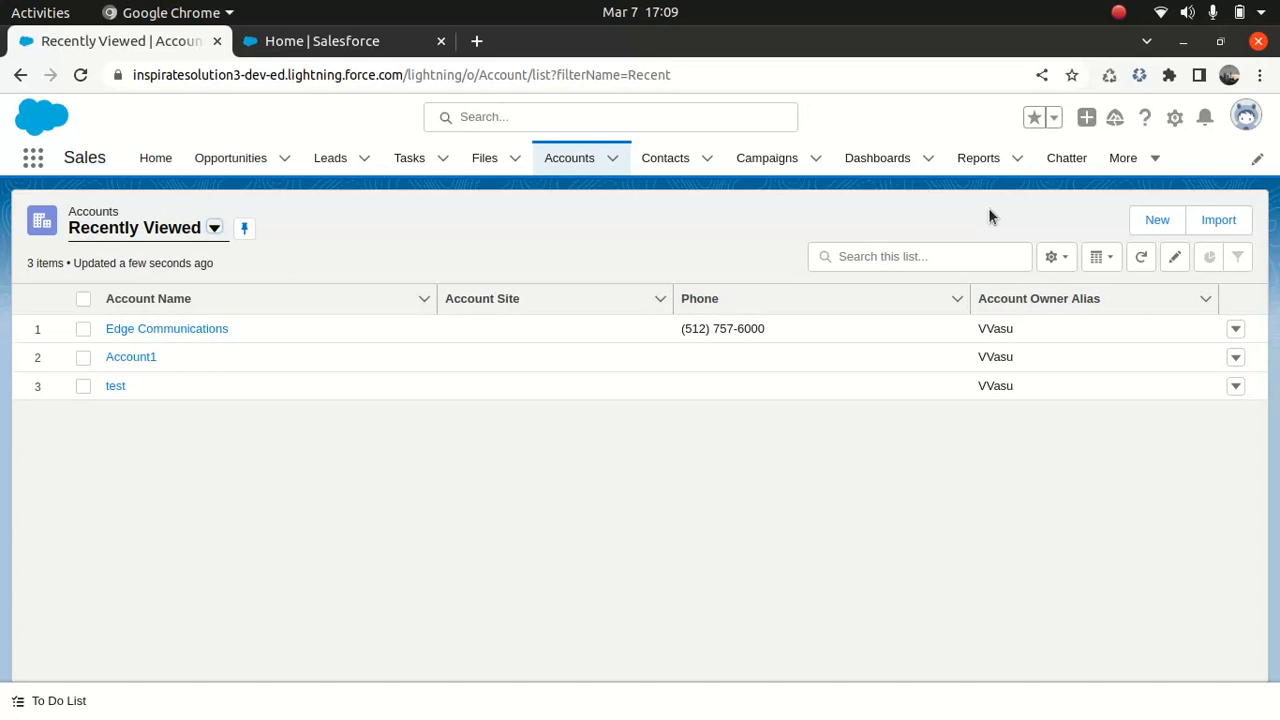
mouse_move(620, 212)
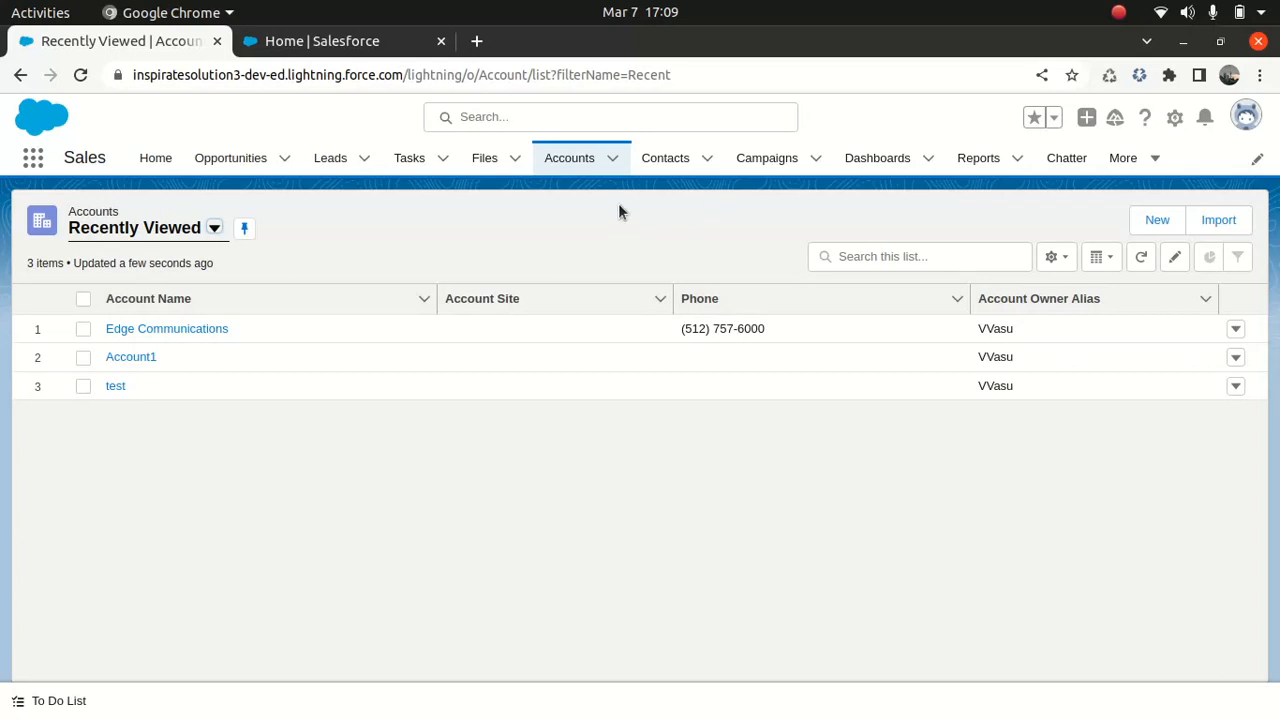
mouse_move(237, 150)
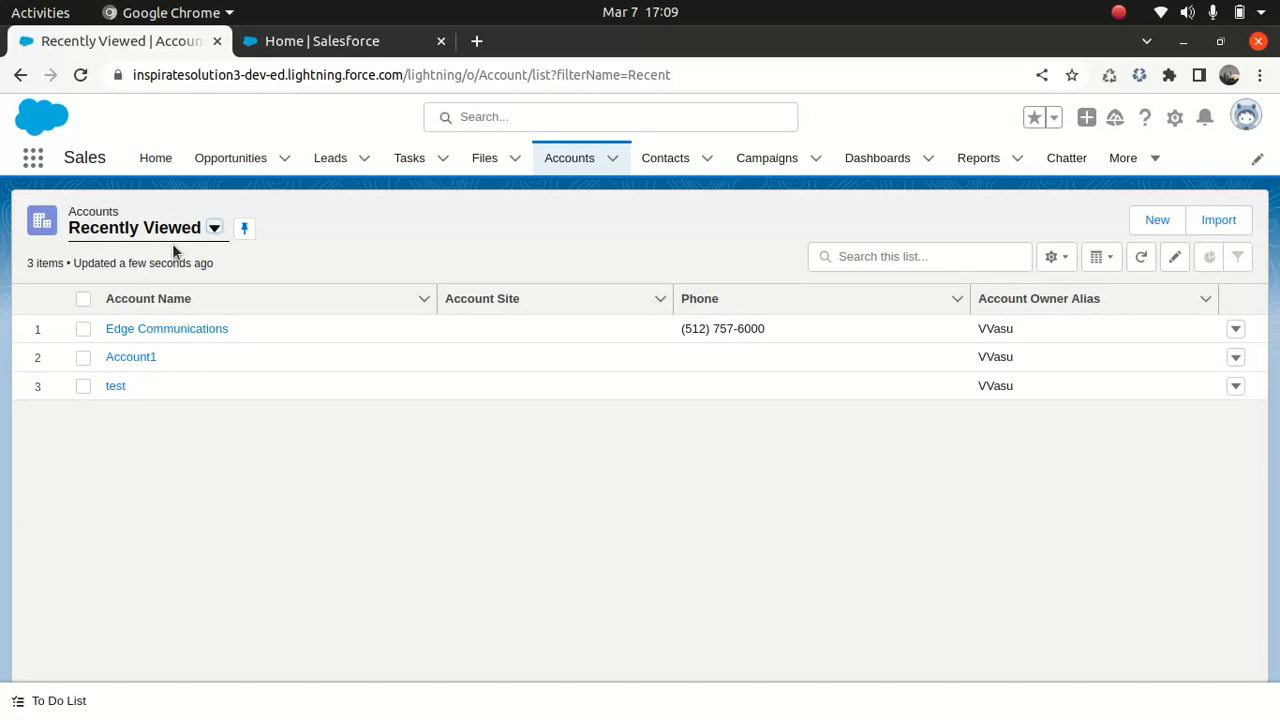
mouse_move(736, 228)
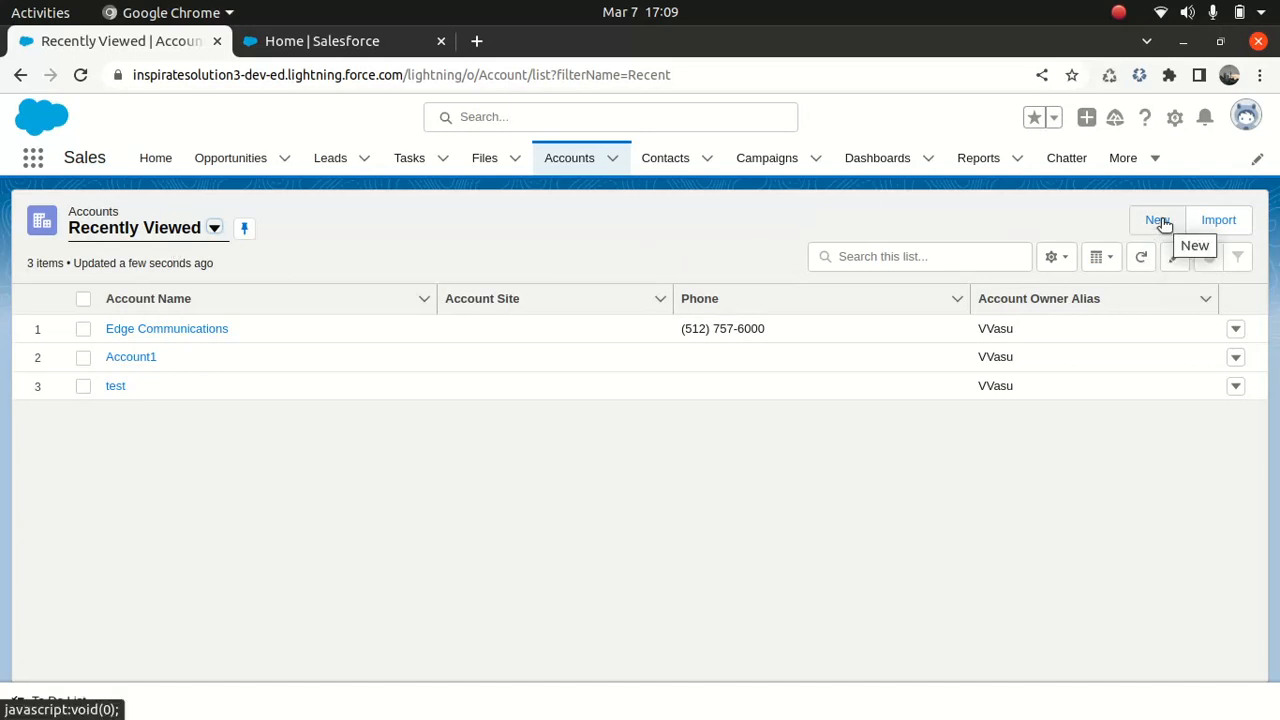
- Create account 'test' with status Onhold, then check its payload on the Home tab
click(1157, 220)
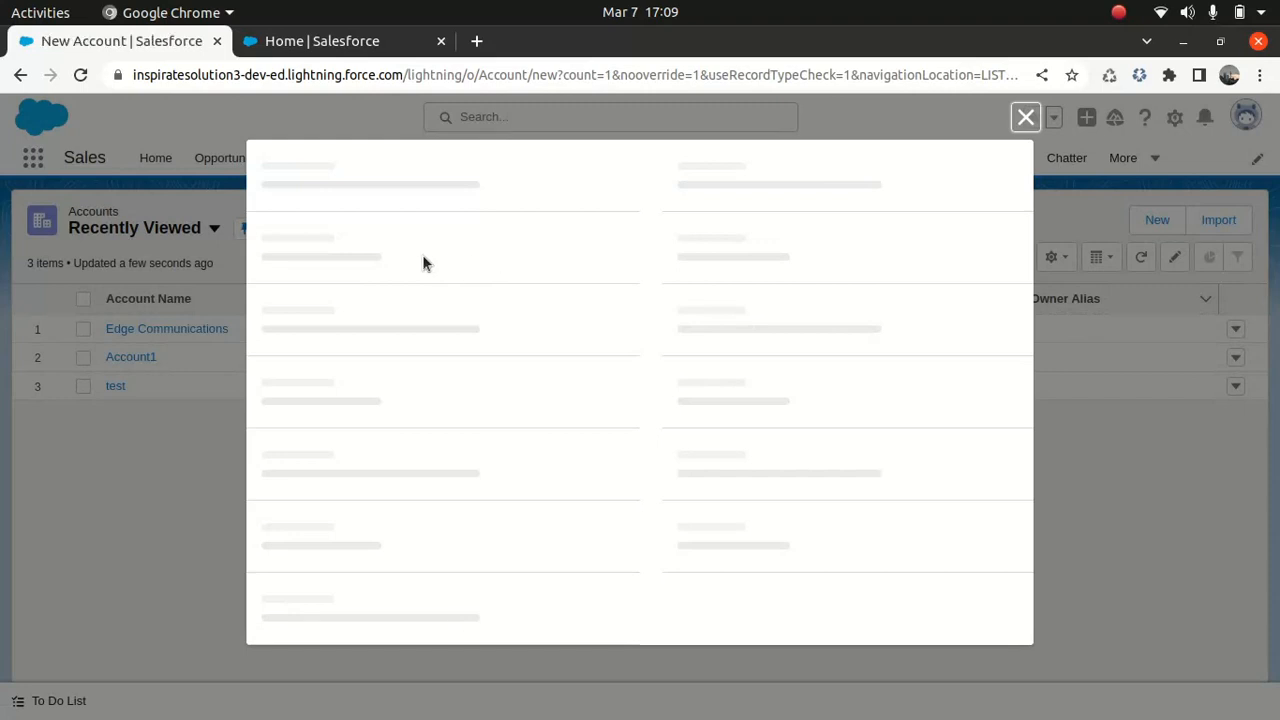
text(te)
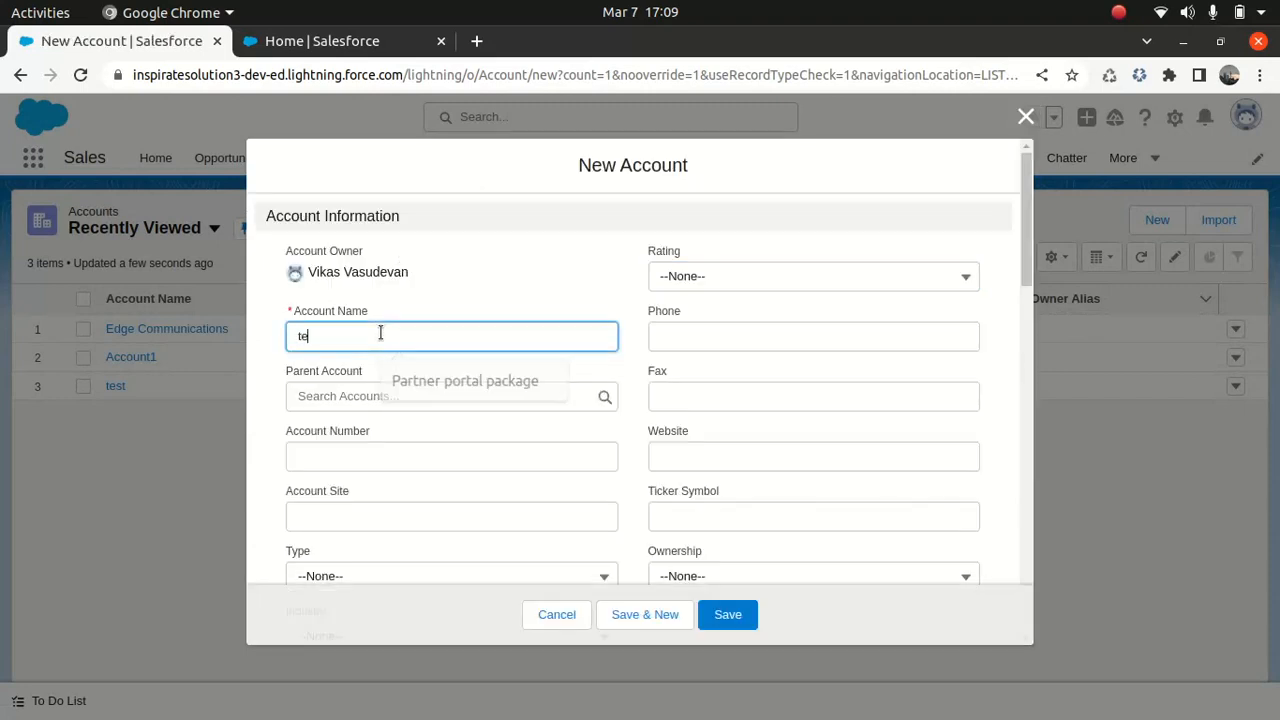
text(st)
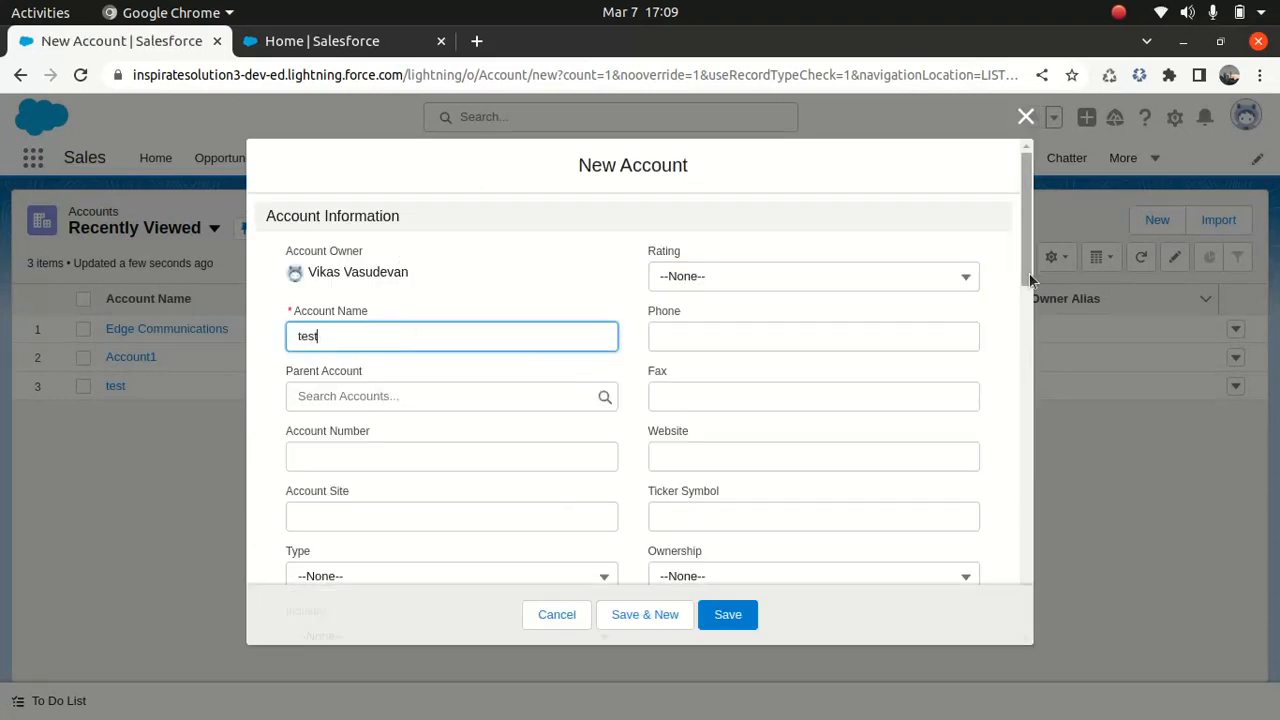
scroll(down, 3)
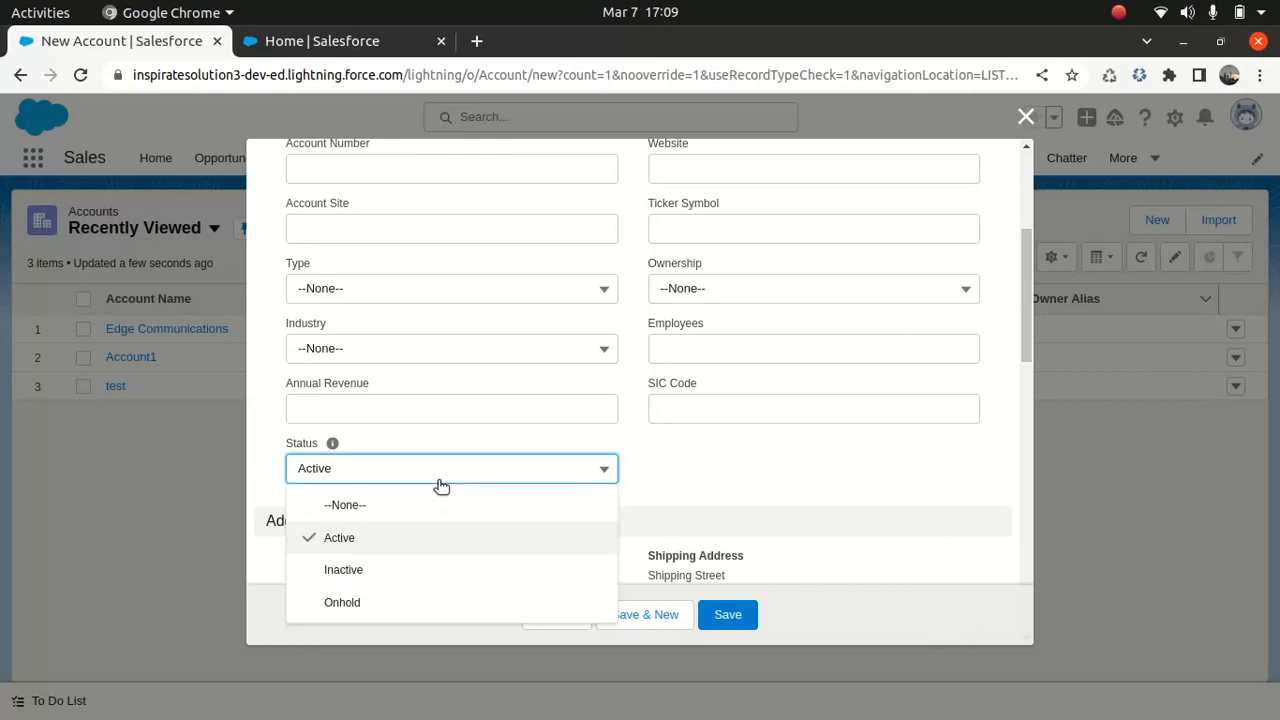
click(342, 602)
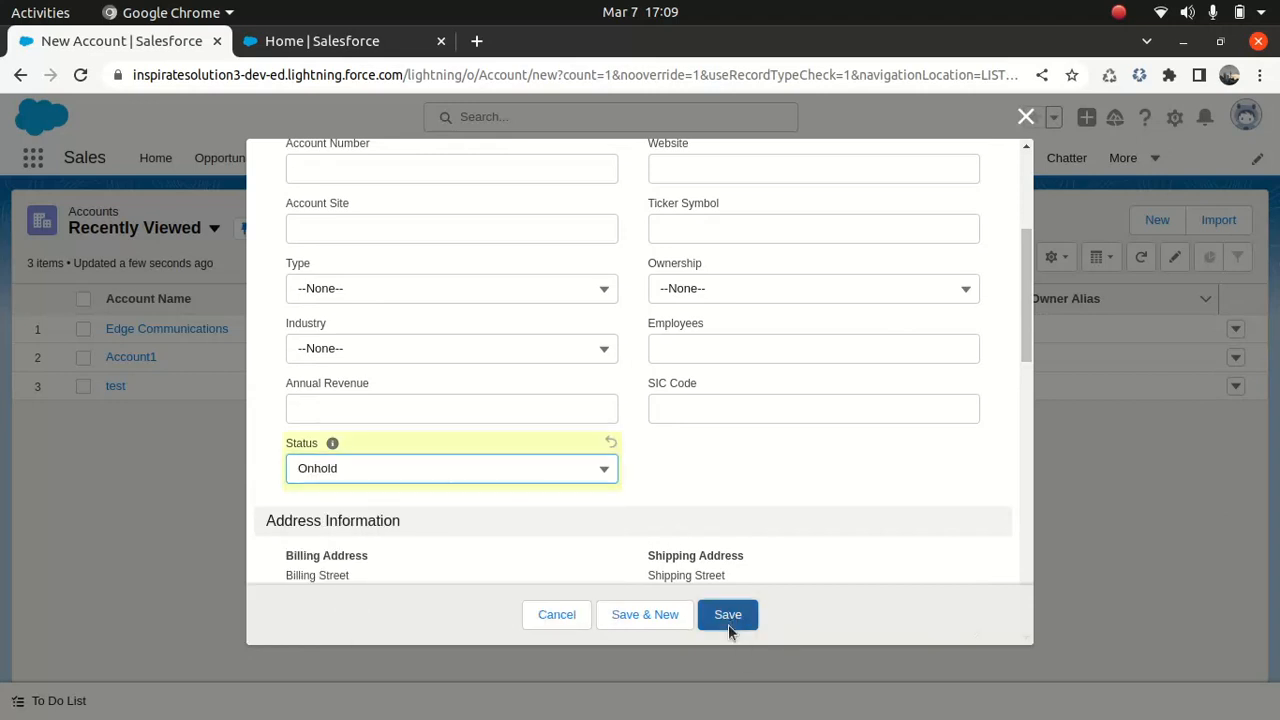
click(728, 614)
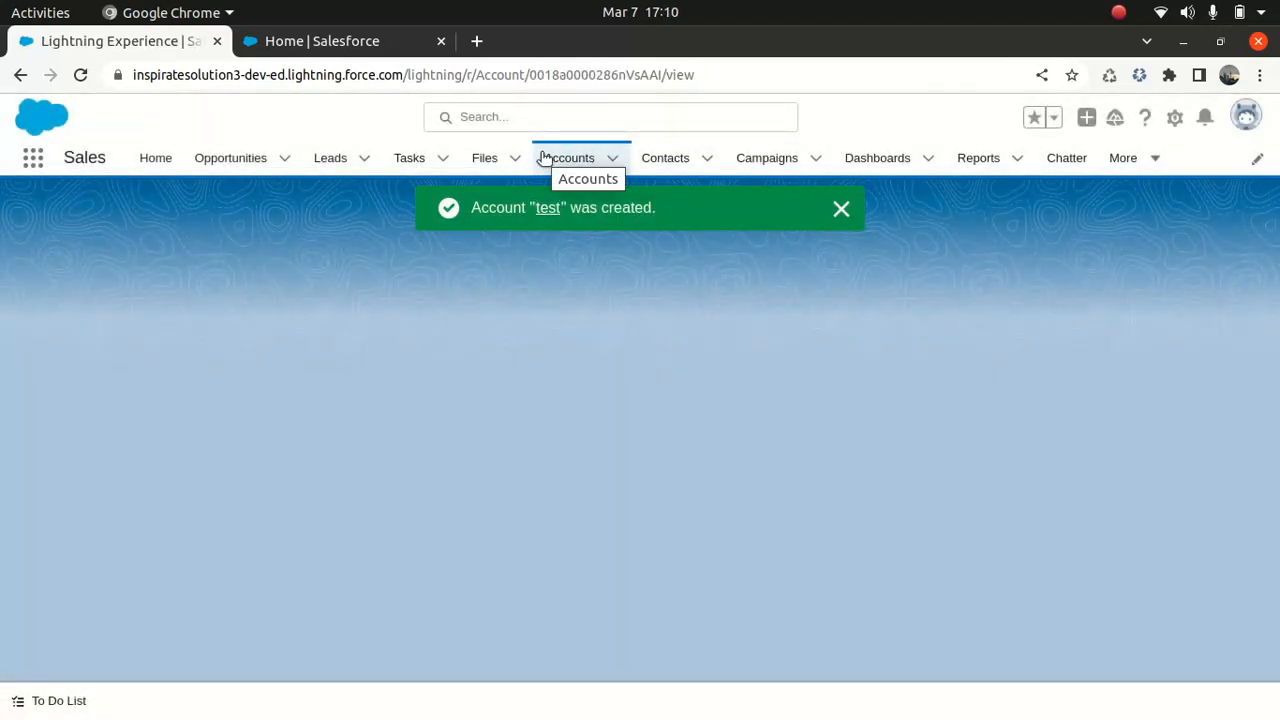
click(340, 41)
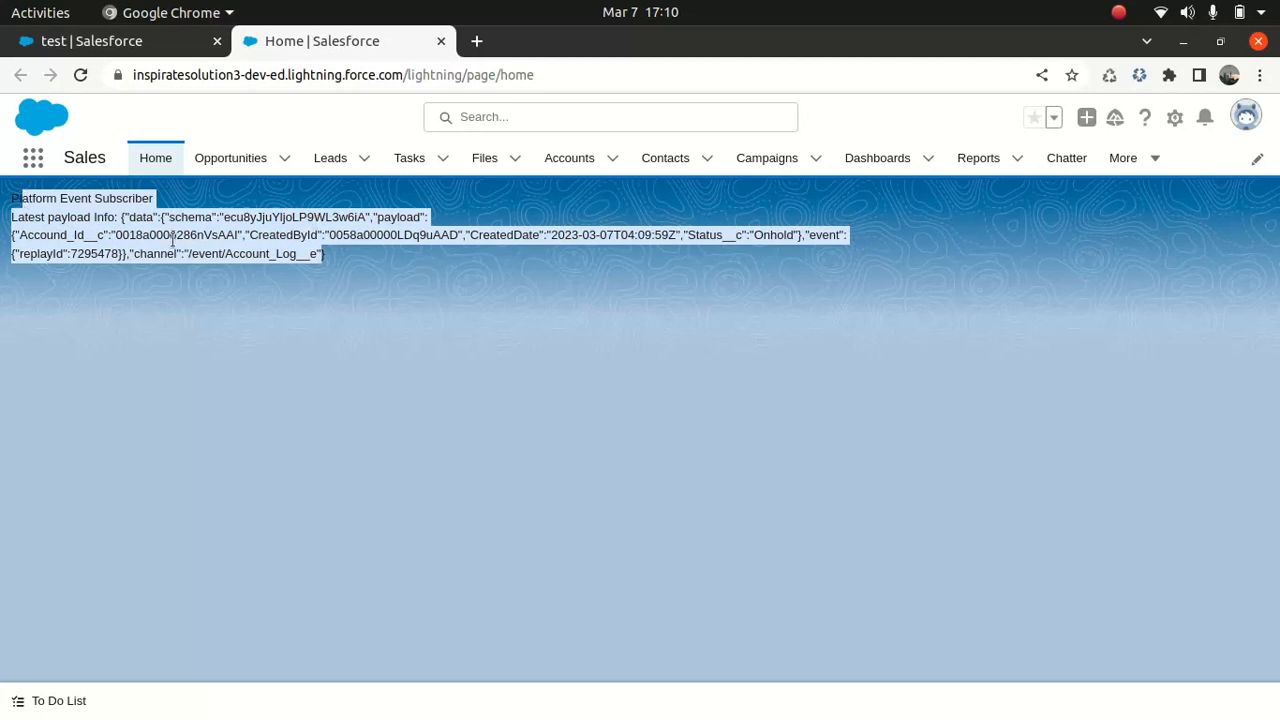
click(100, 41)
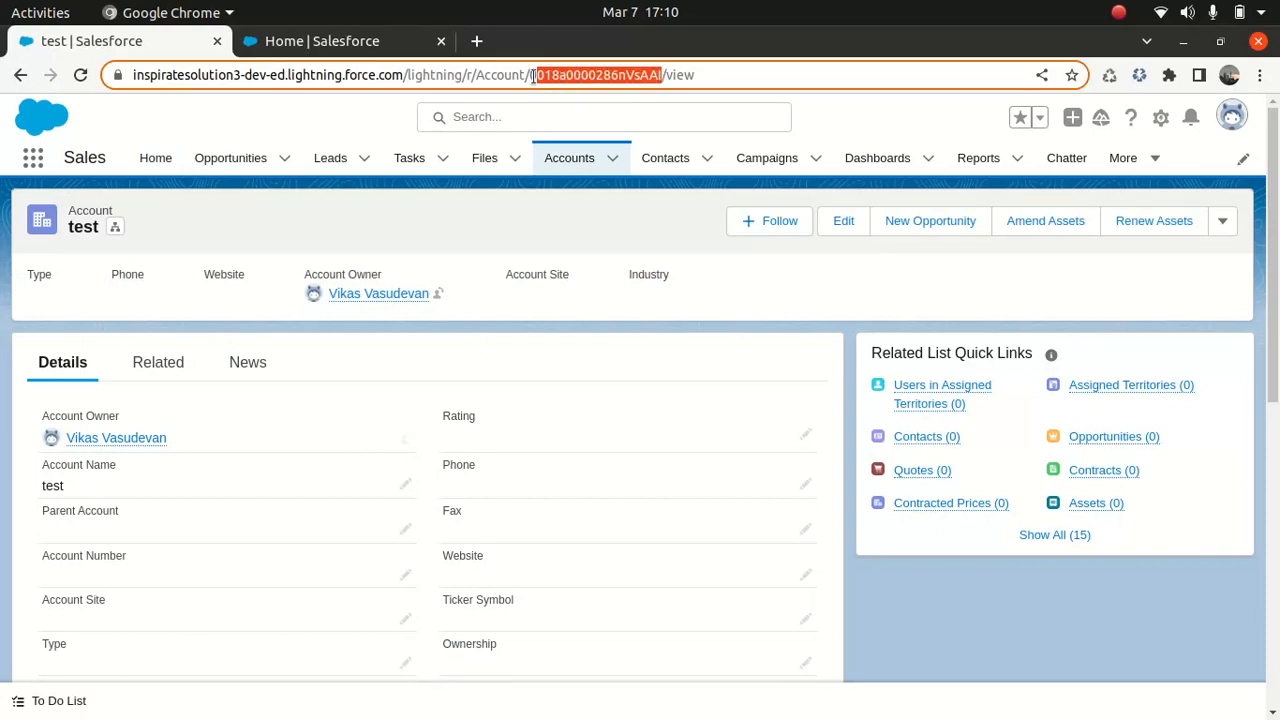
click(320, 41)
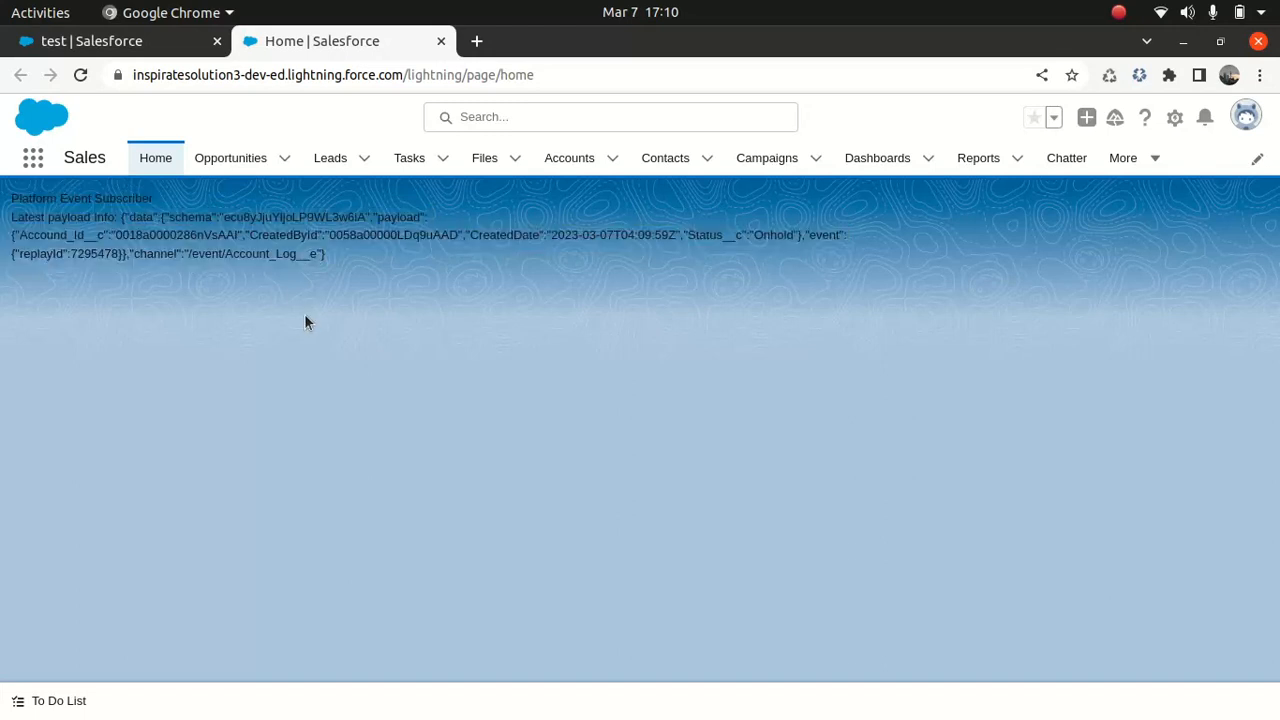
mouse_move(323, 267)
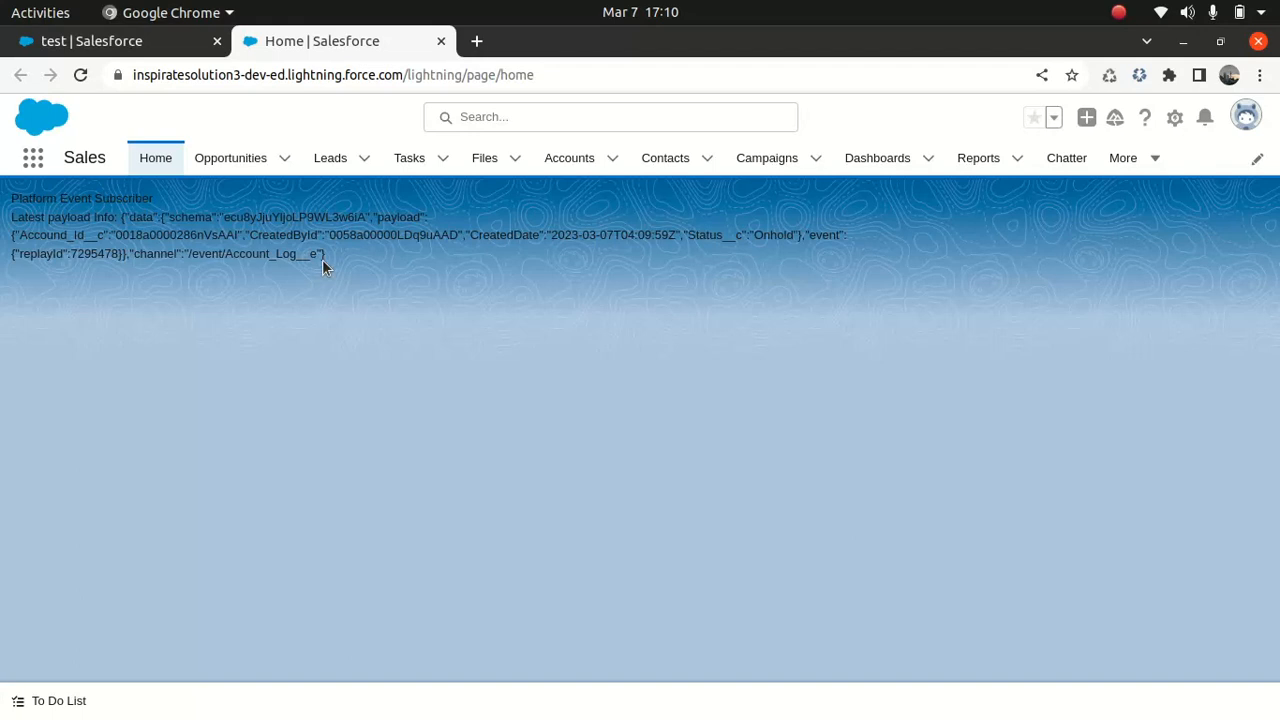
mouse_move(705, 712)
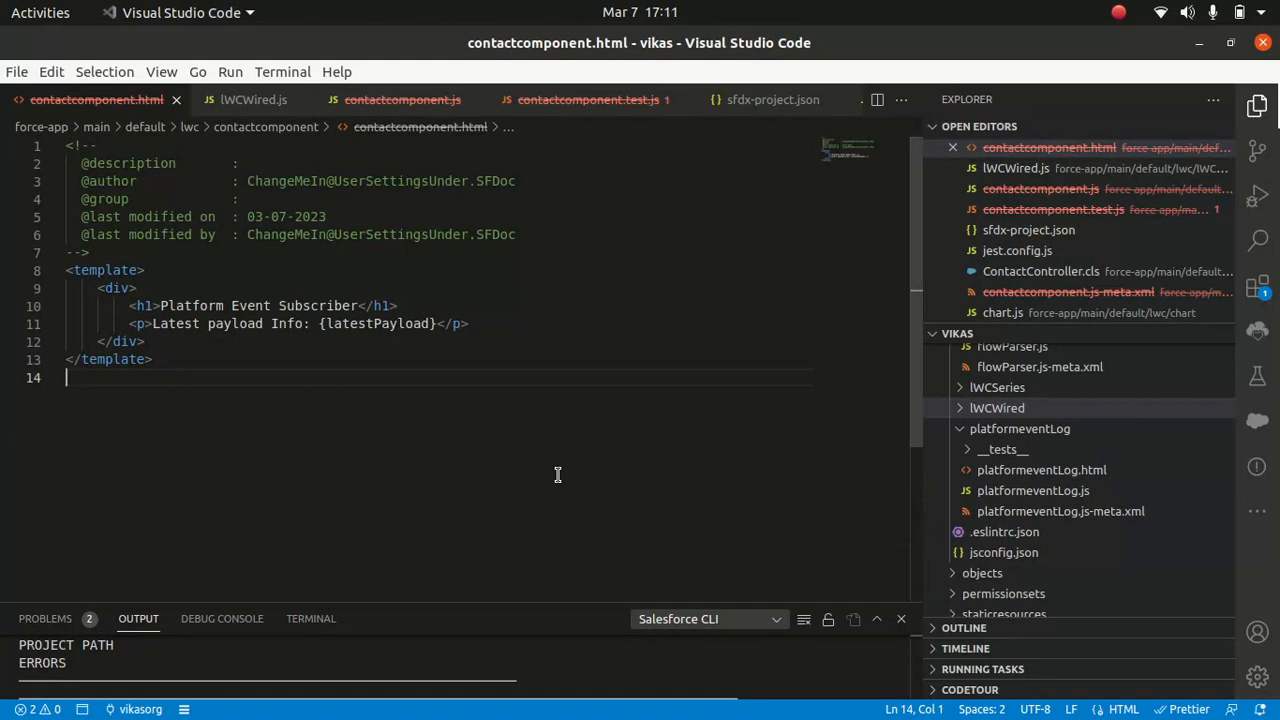
mouse_move(313, 302)
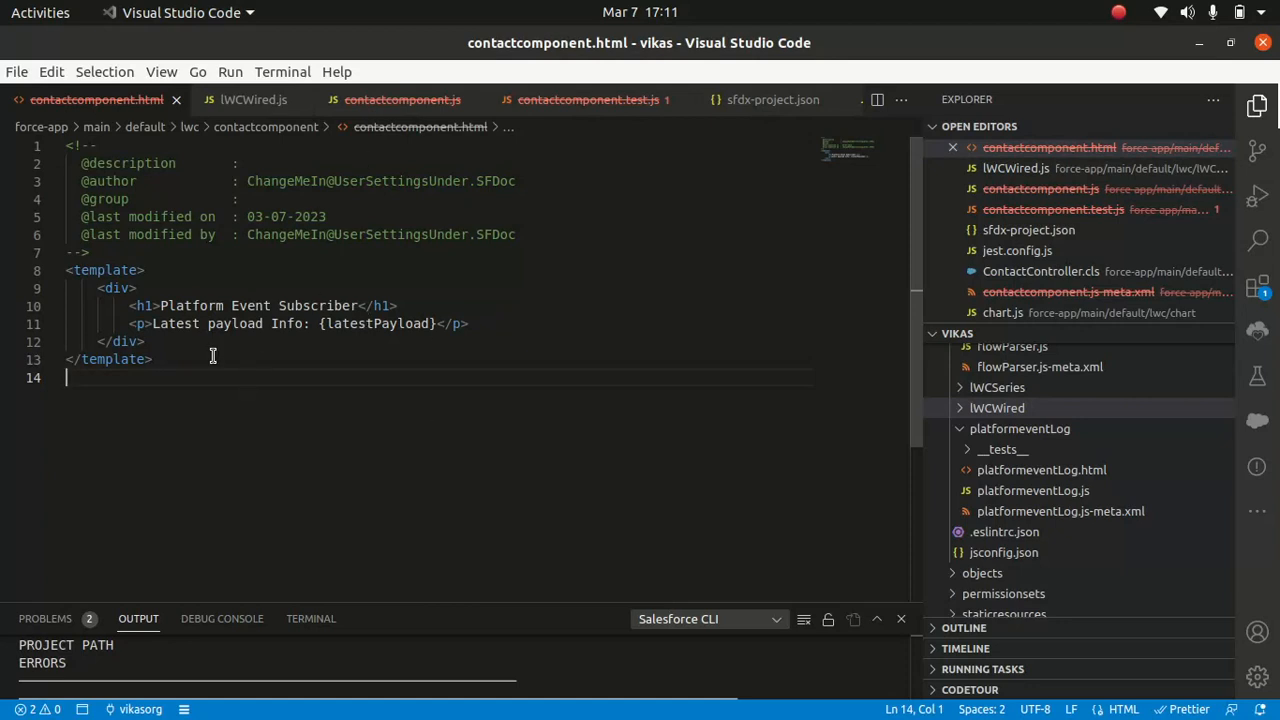
mouse_move(122, 291)
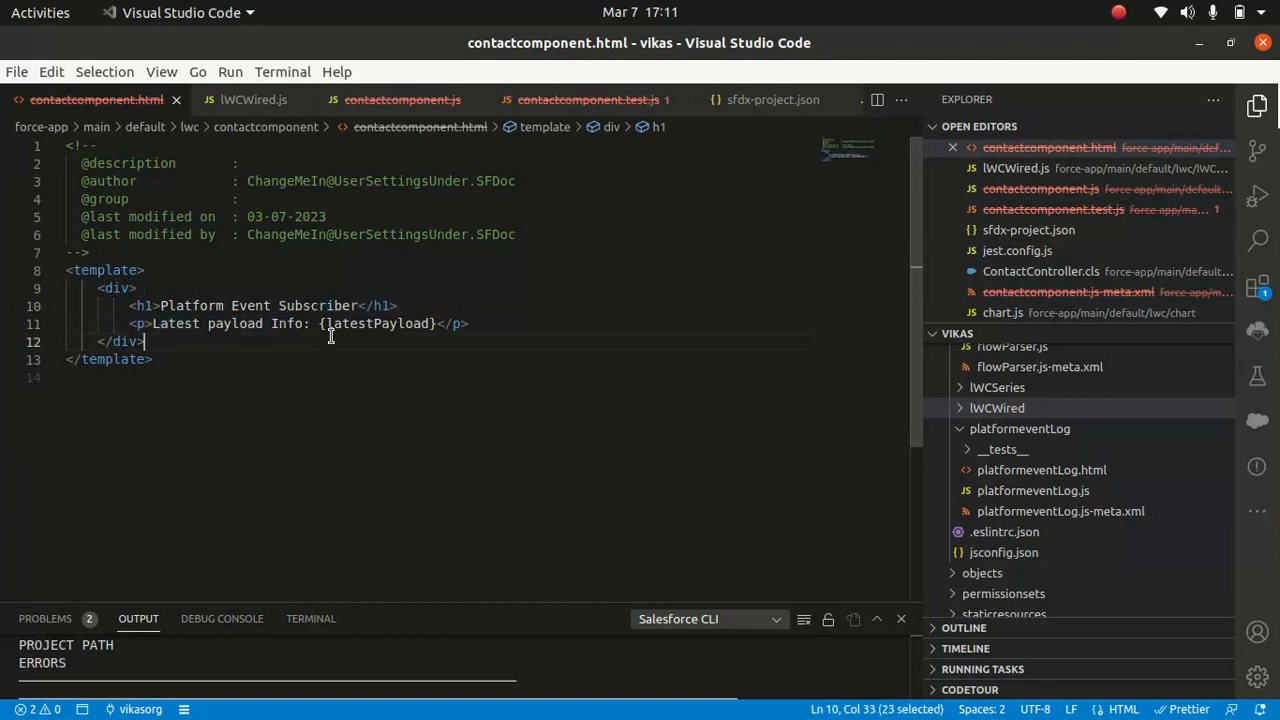
click(437, 323)
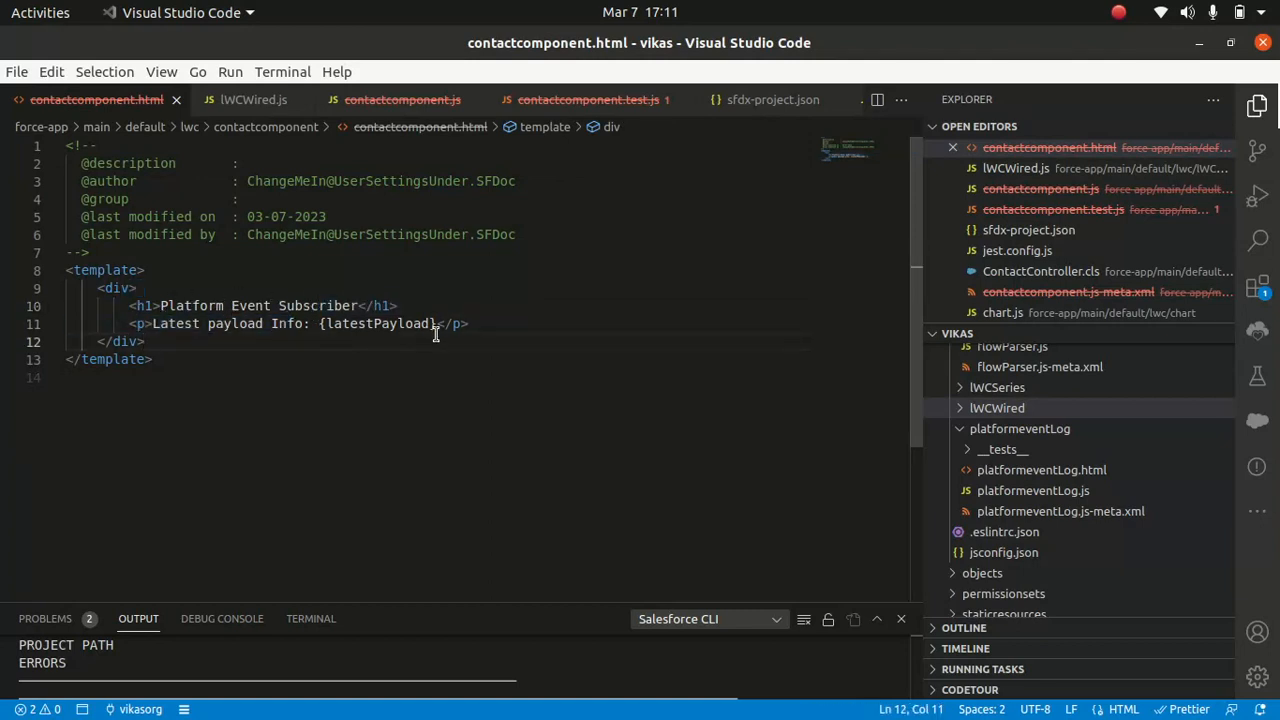
double_click(378, 323)
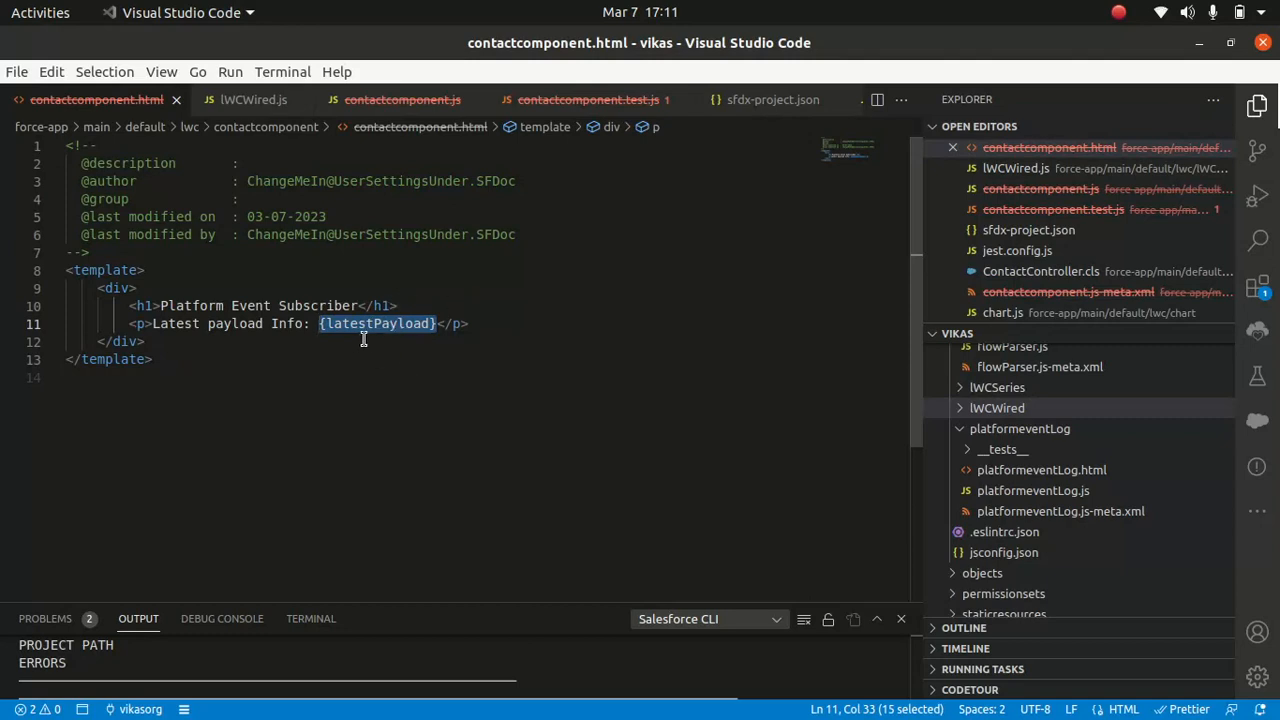
mouse_move(383, 373)
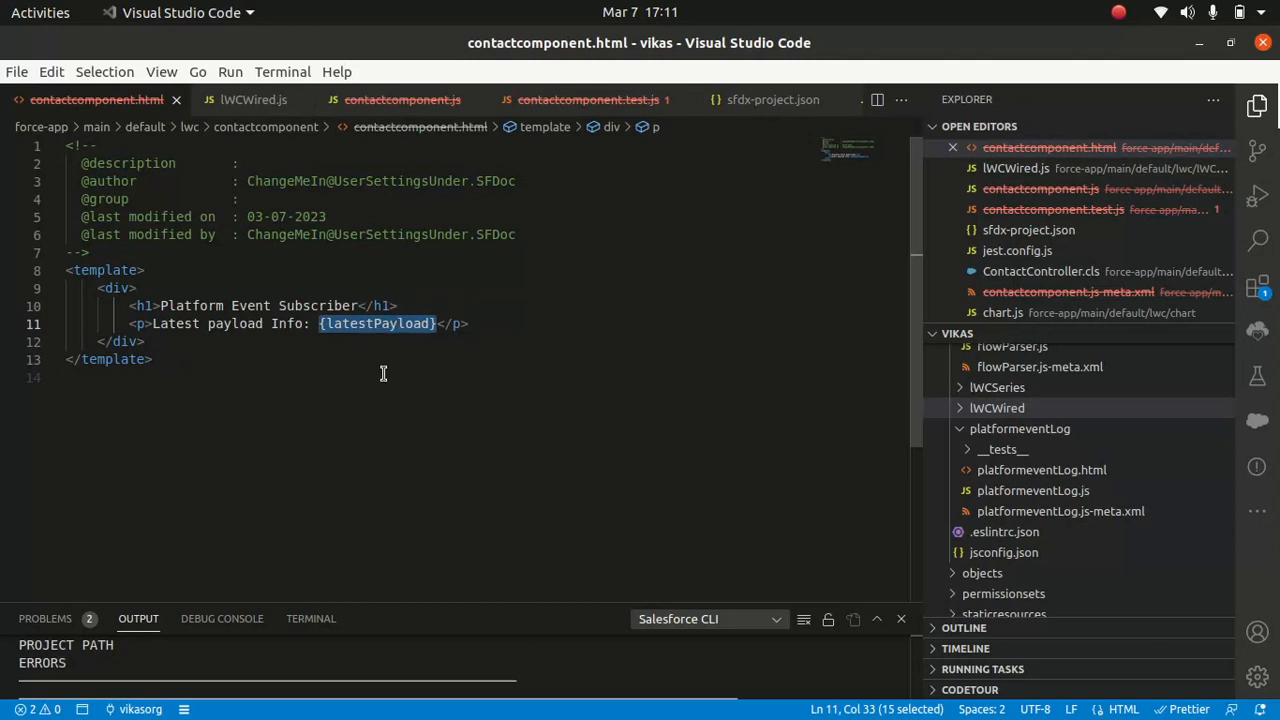
click(65, 377)
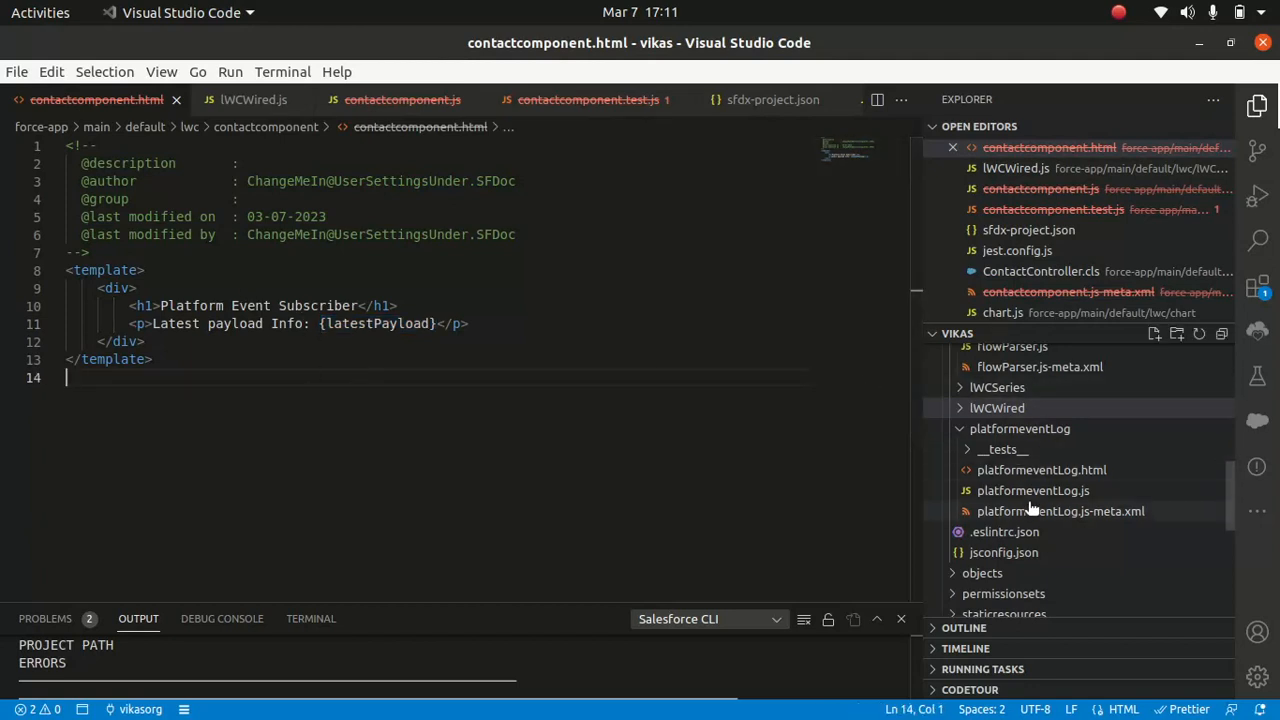
- Open platformeventLog.js from the Explorer
click(1033, 490)
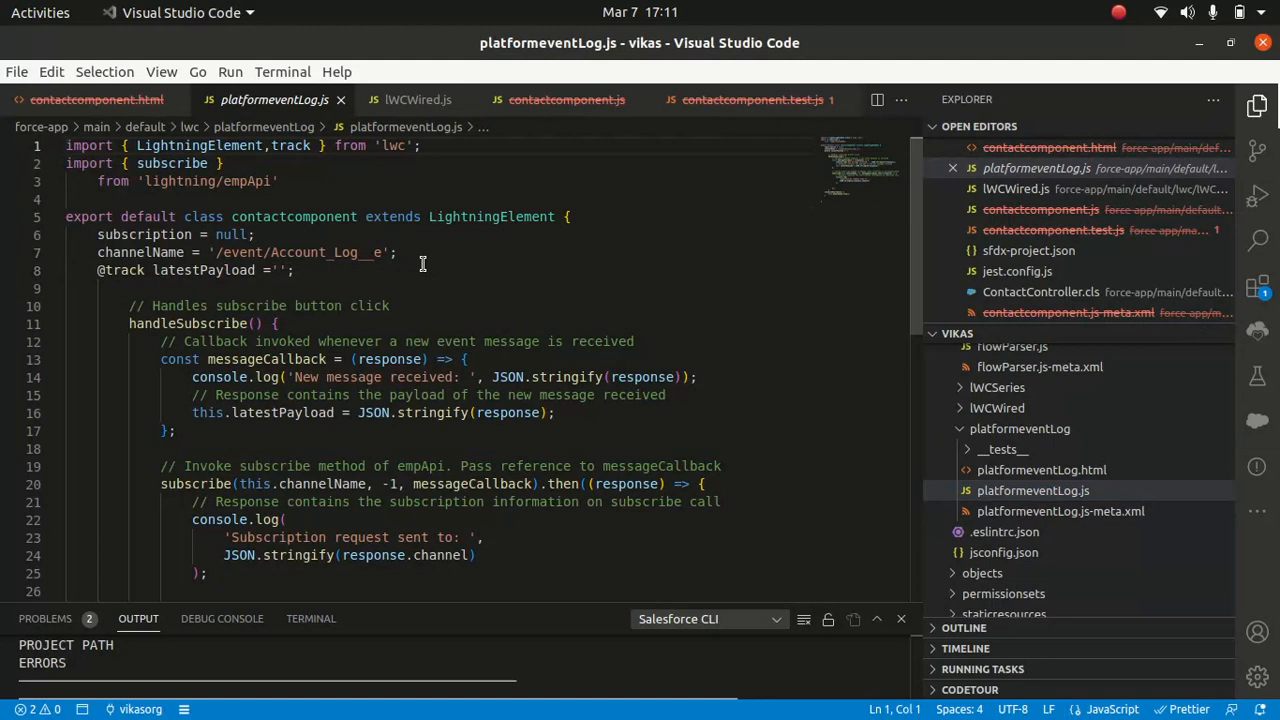
scroll(down, 3)
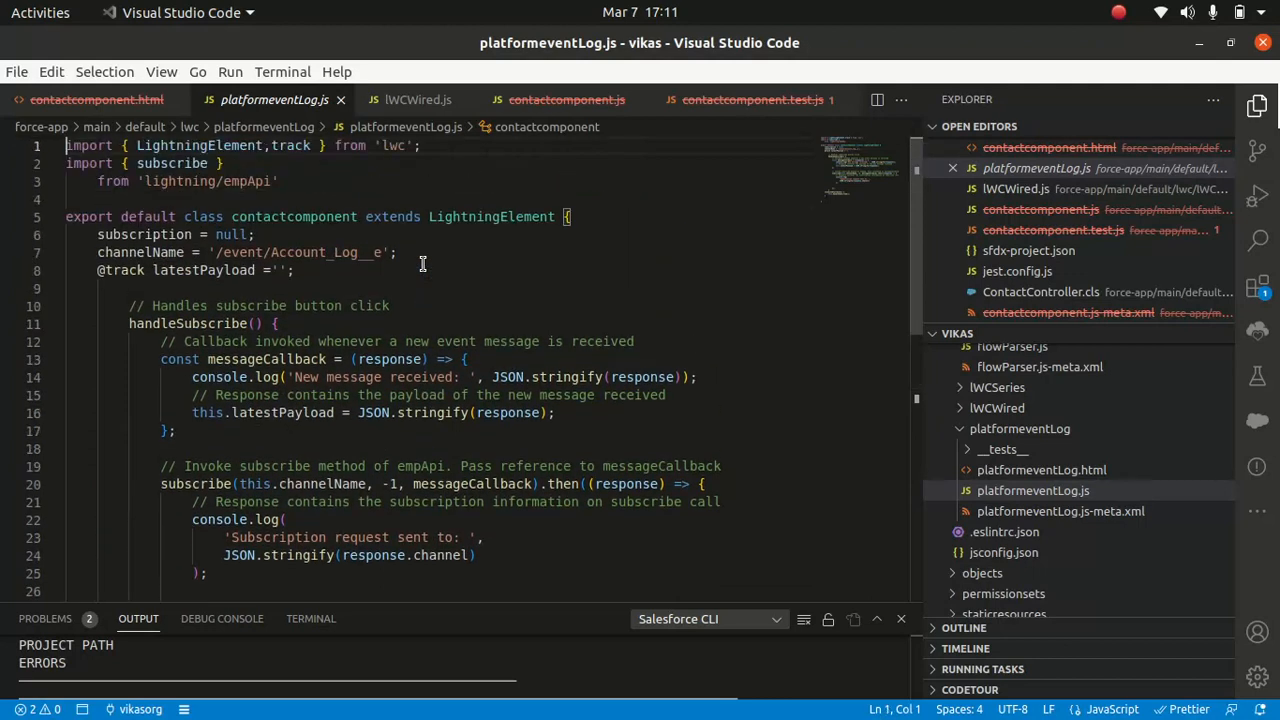
click(1033, 490)
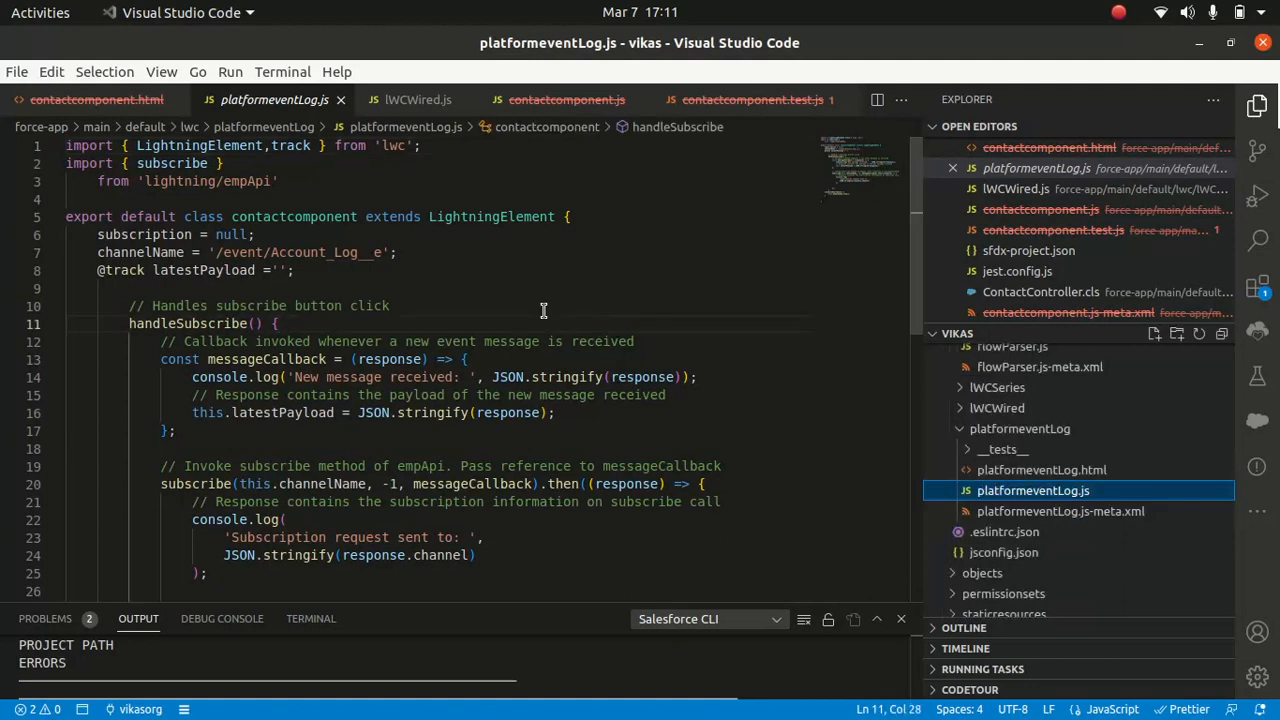
- Replace the class name contactcomponent with platformeventLog on line 5
double_click(293, 216)
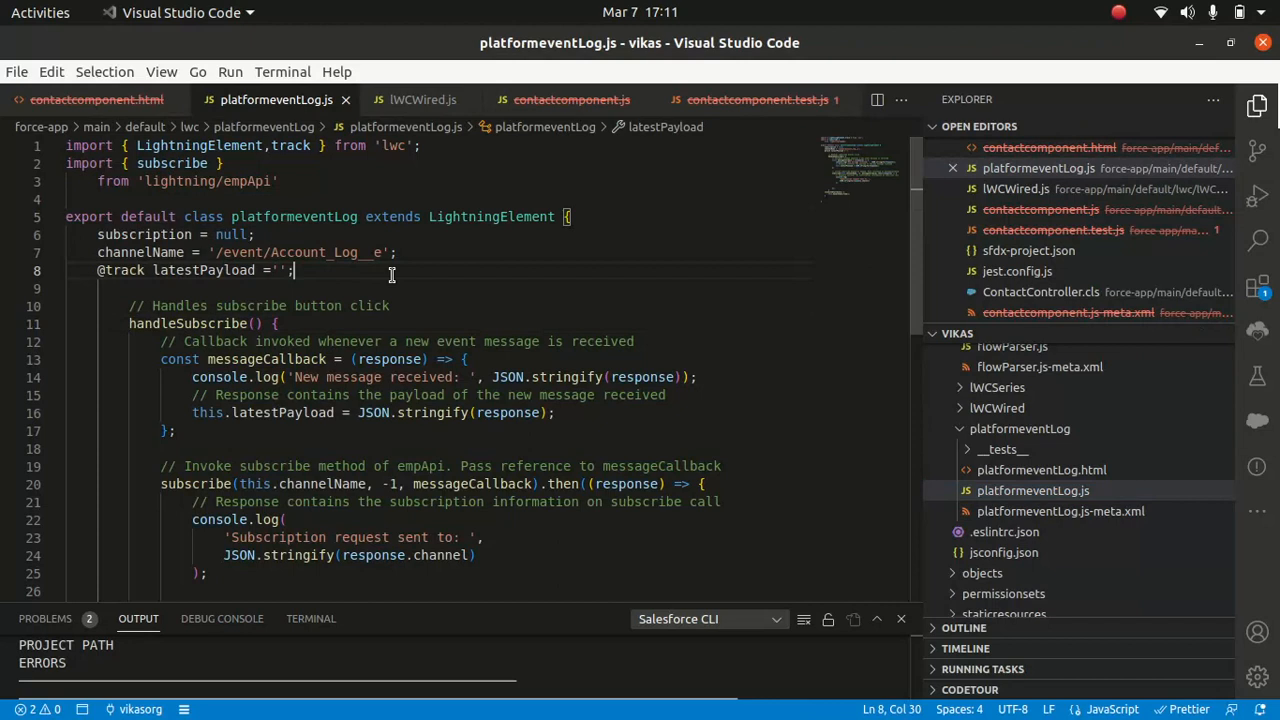
click(430, 163)
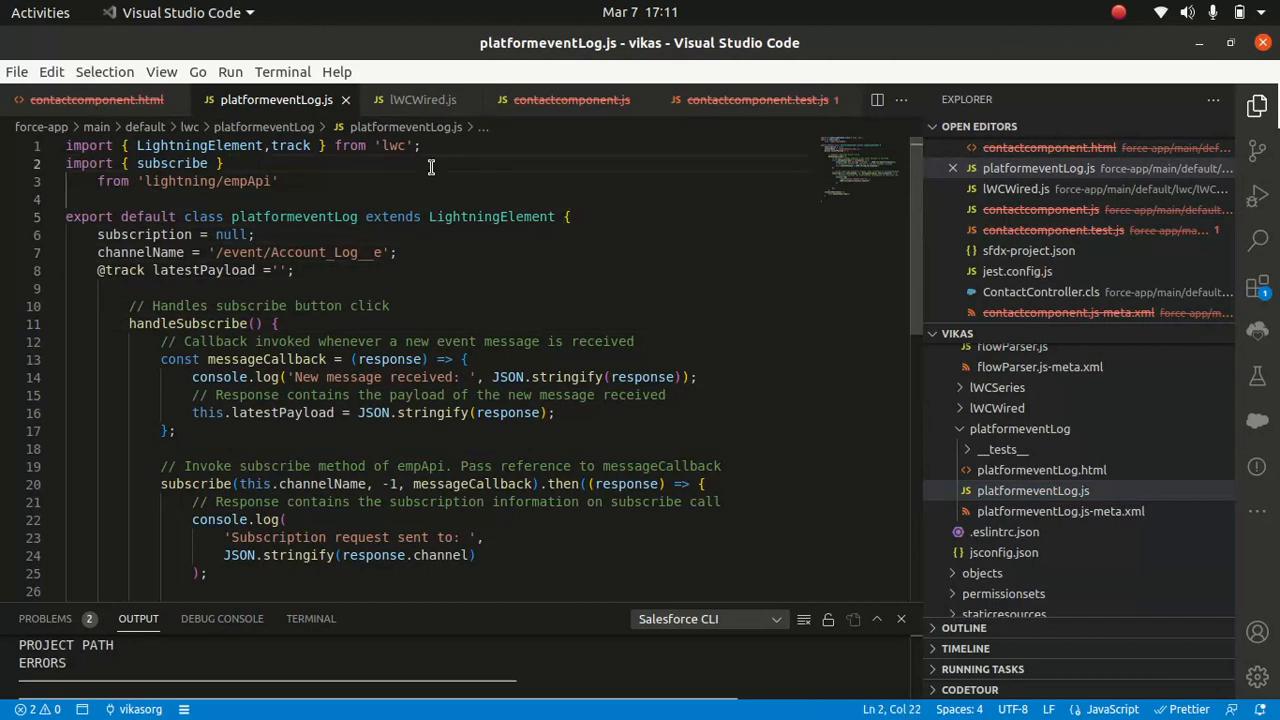
mouse_move(437, 152)
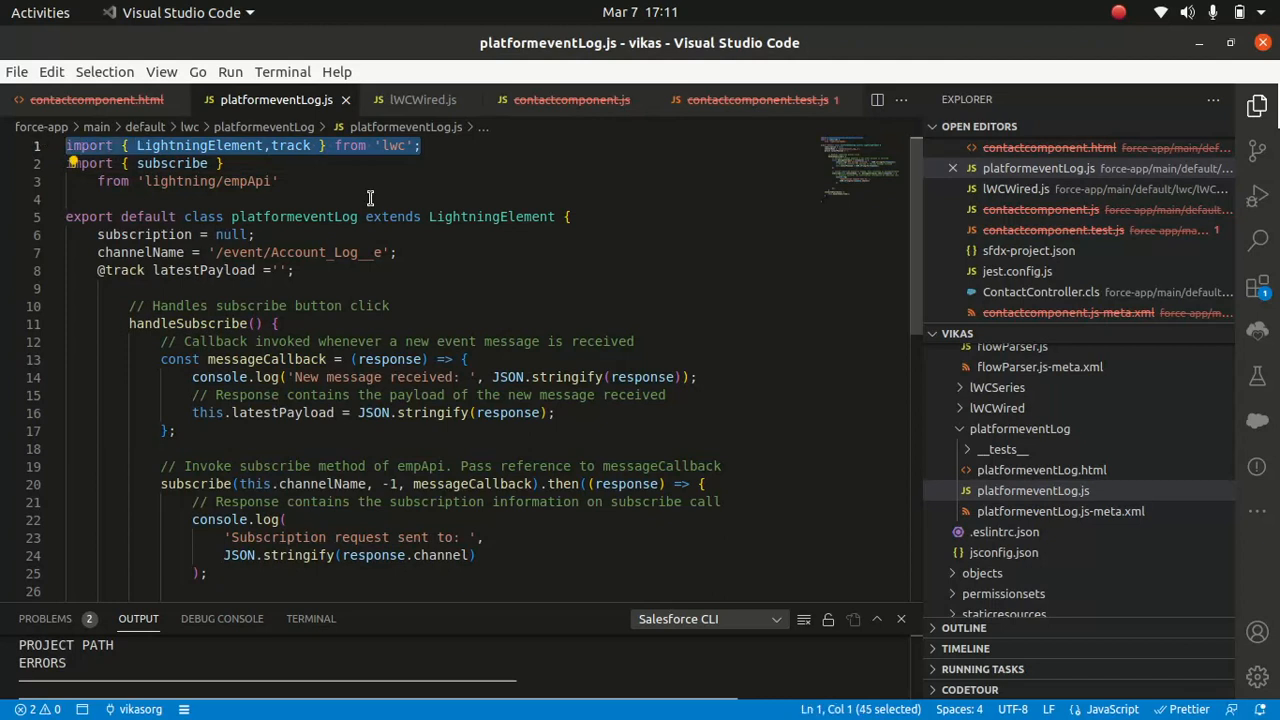
click(383, 198)
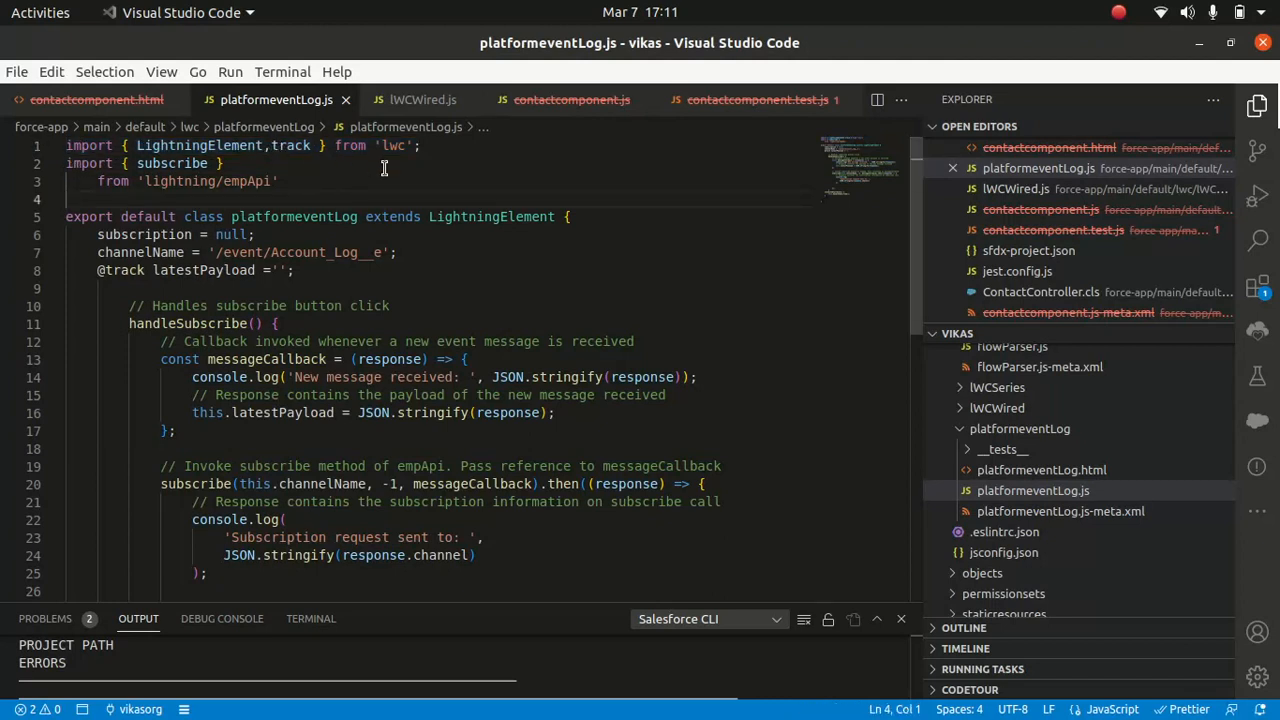
click(404, 145)
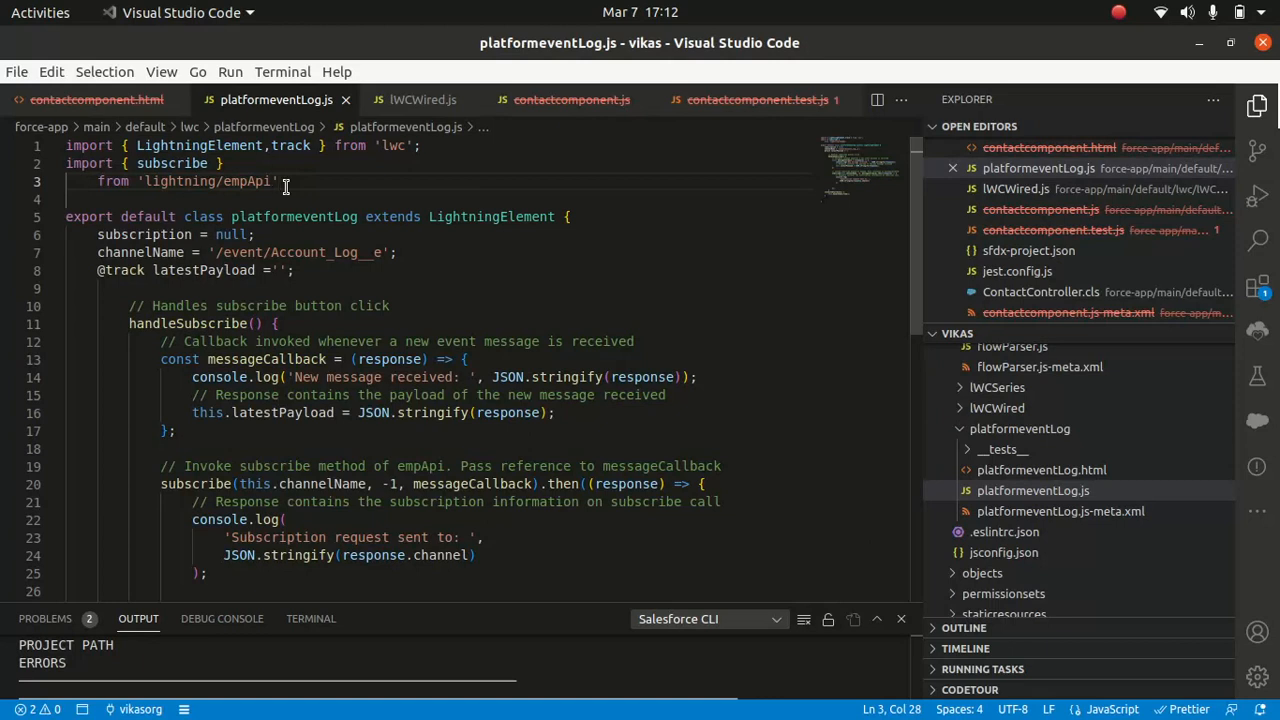
mouse_move(283, 181)
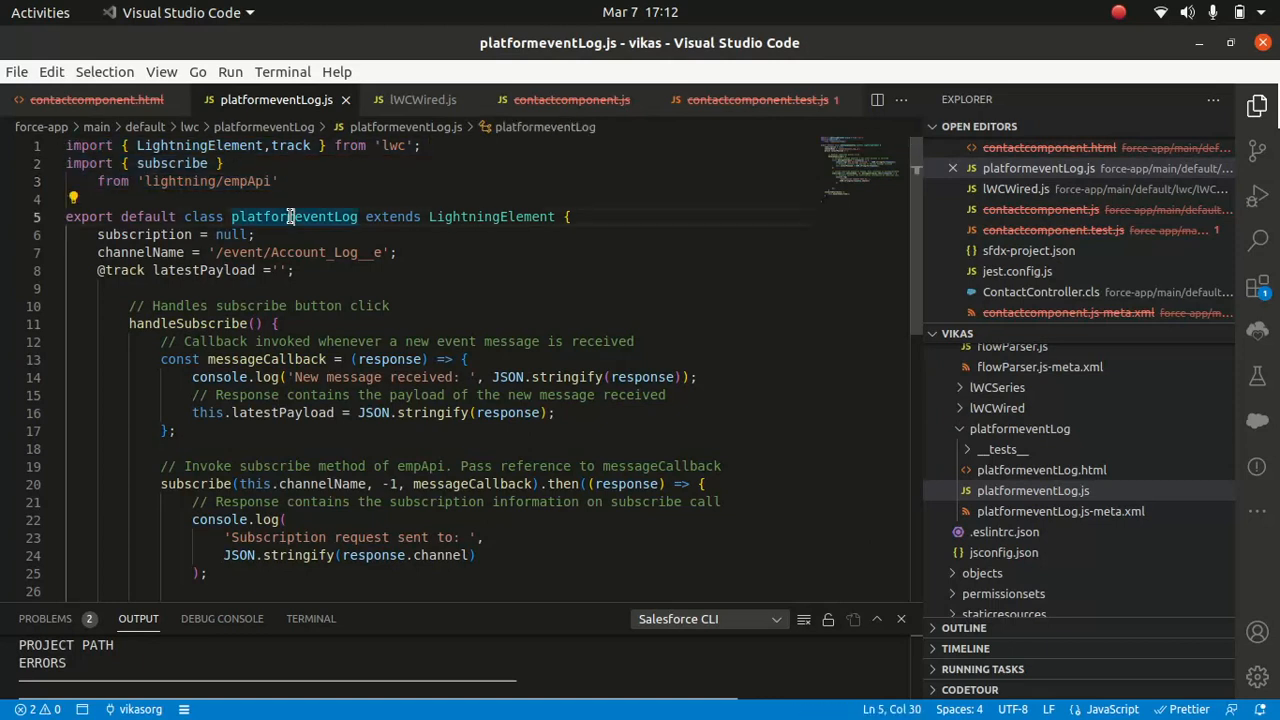
click(418, 252)
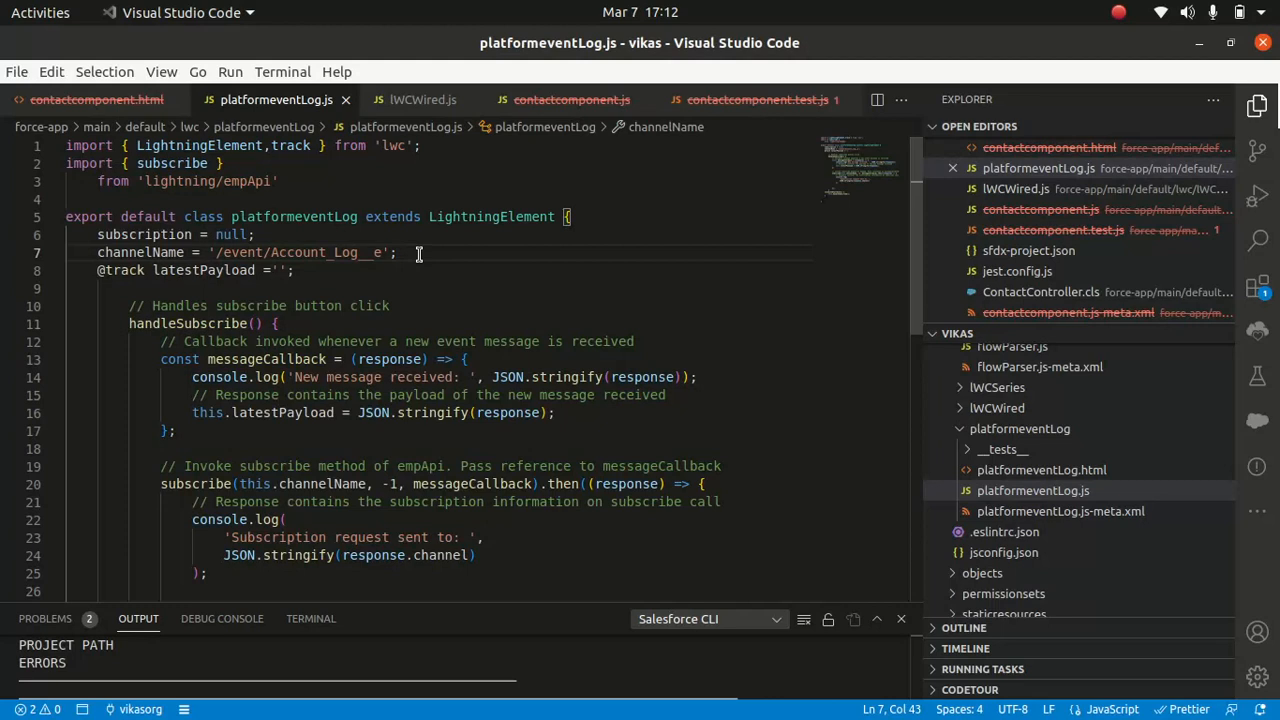
mouse_move(195, 252)
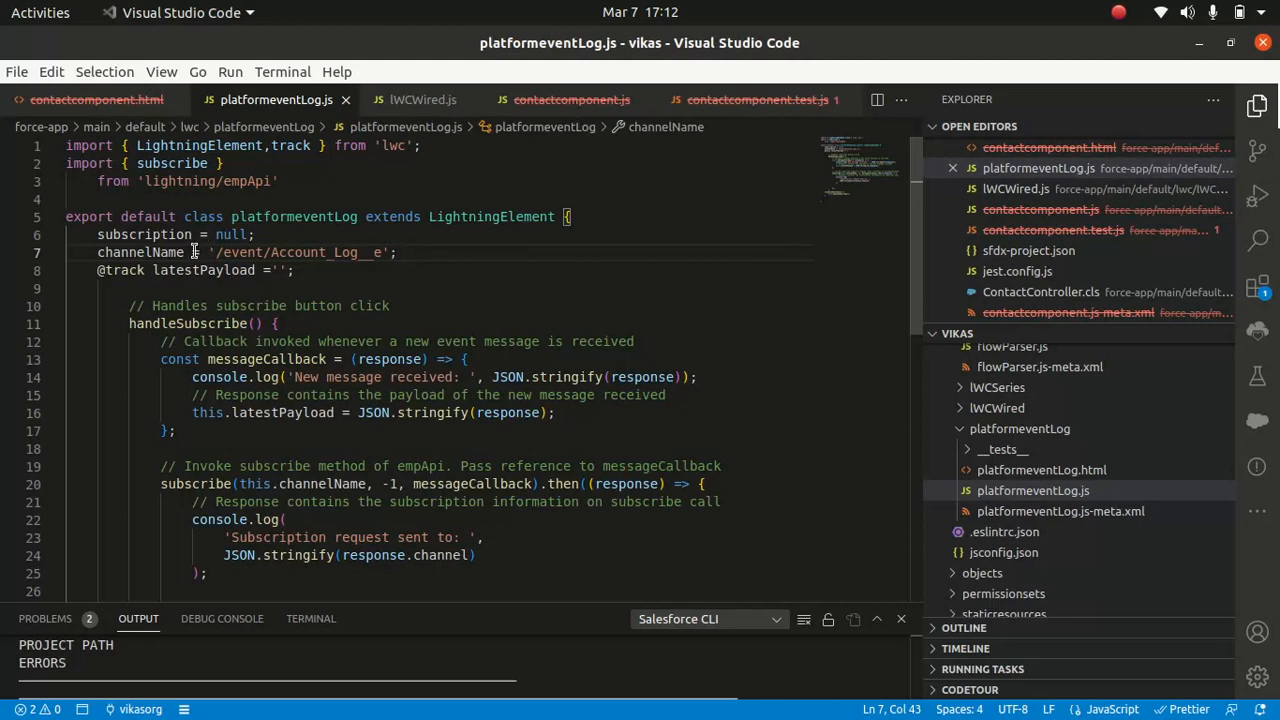
click(390, 270)
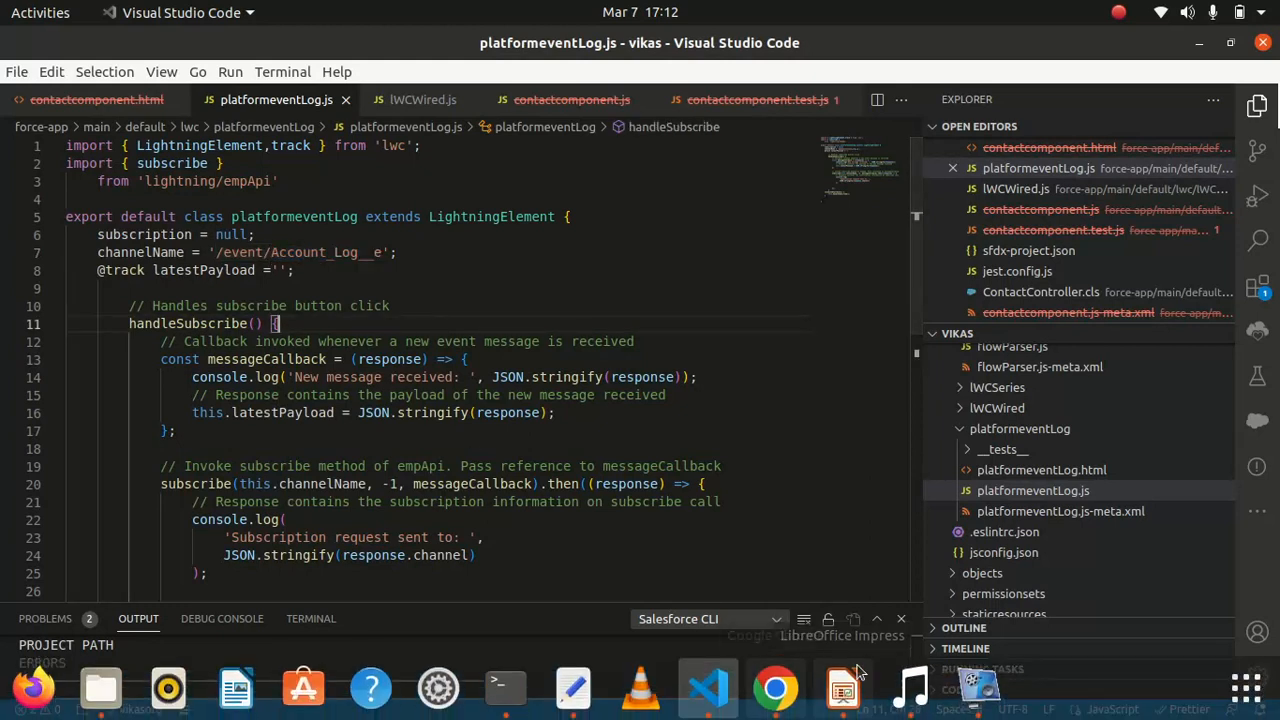
- Open Salesforce Setup in a new browser tab
click(775, 688)
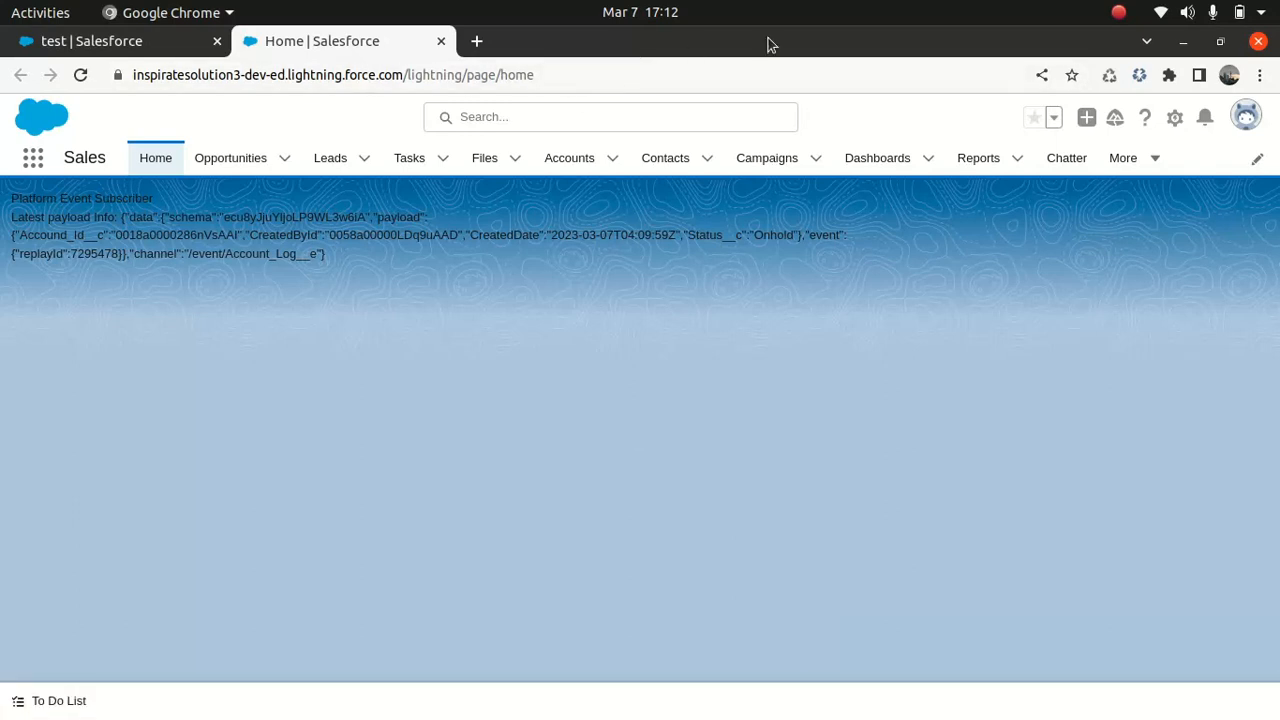
click(1176, 117)
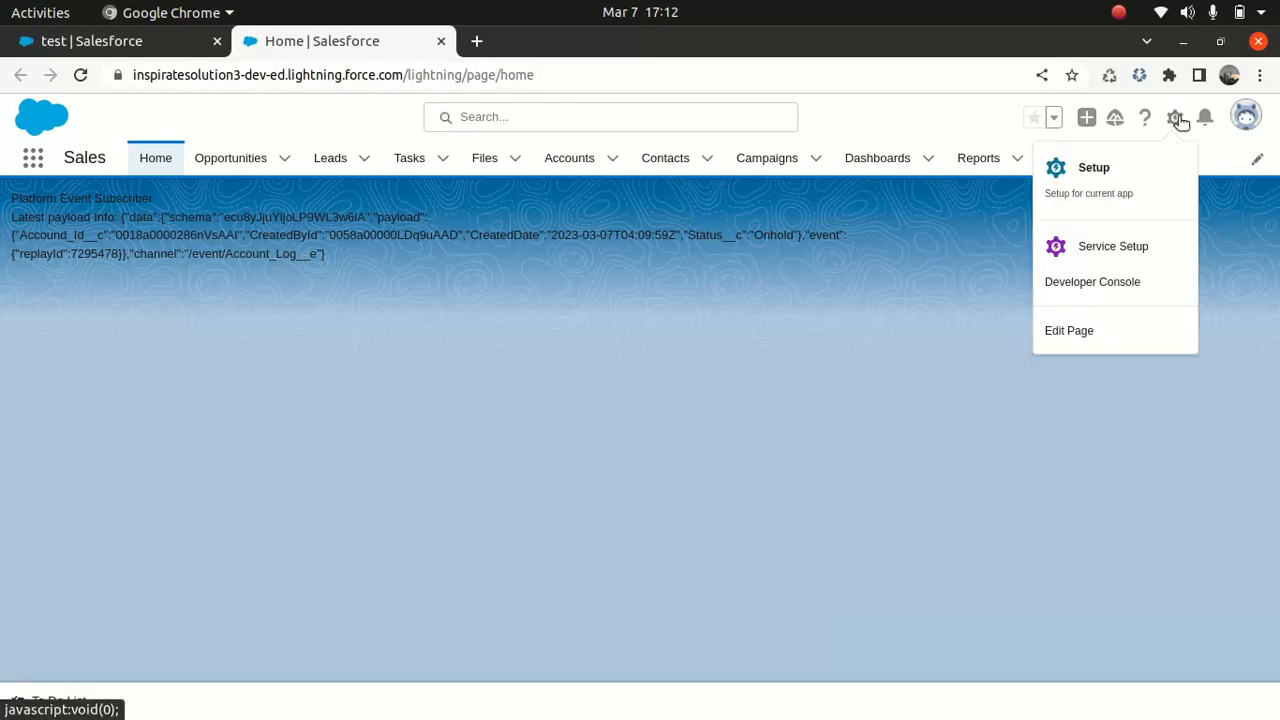
click(1093, 167)
text(plat)
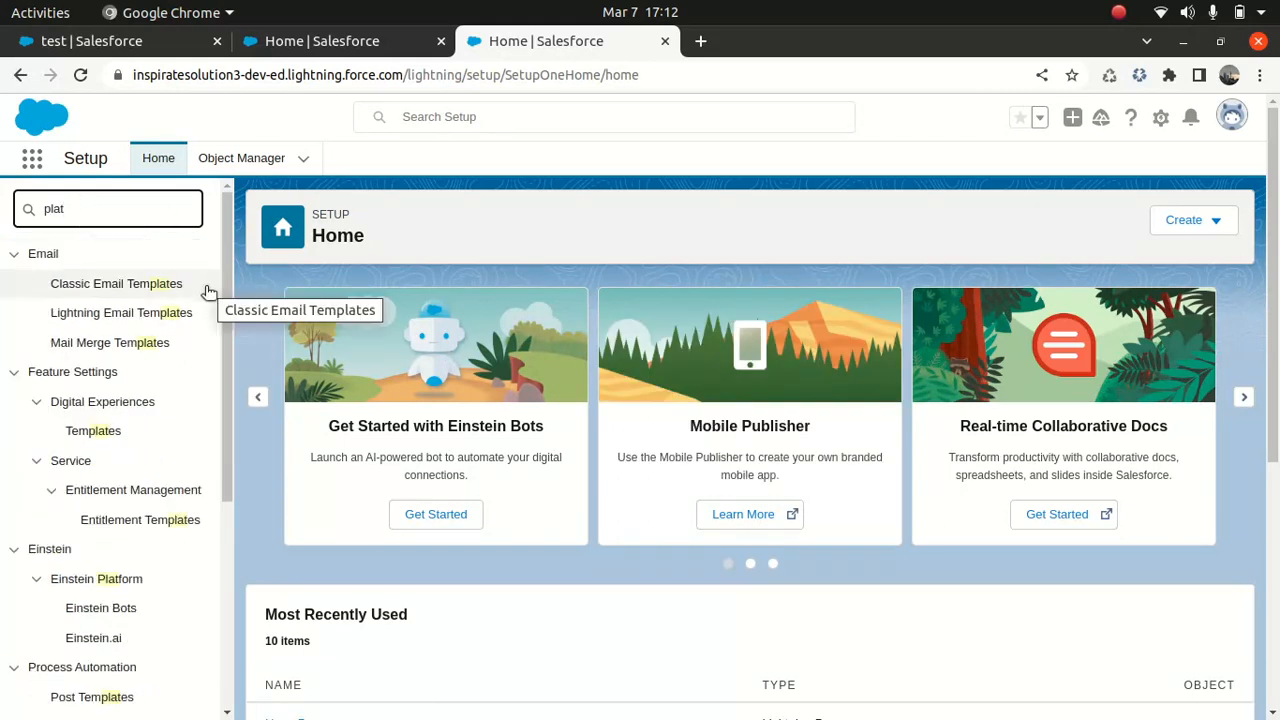
- Search 'platform', open Platform Events to see Account Log, then return to VS Code
scroll(down, 3)
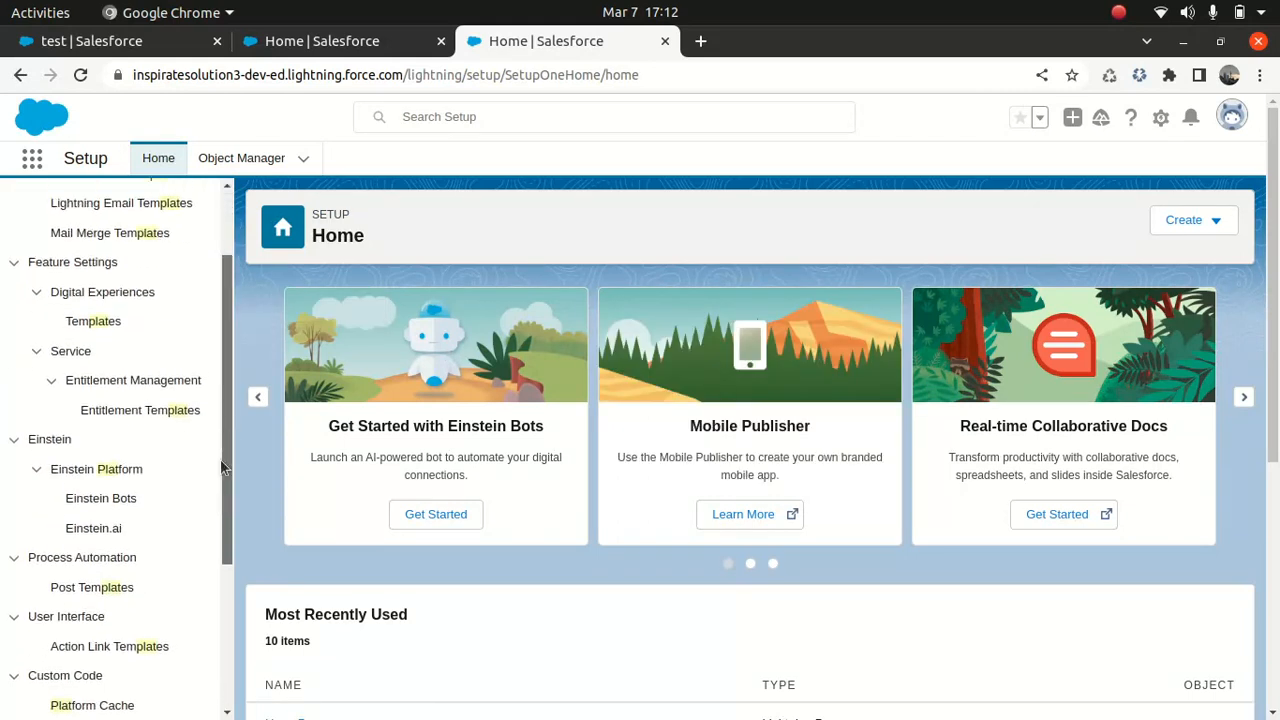
text(plat)
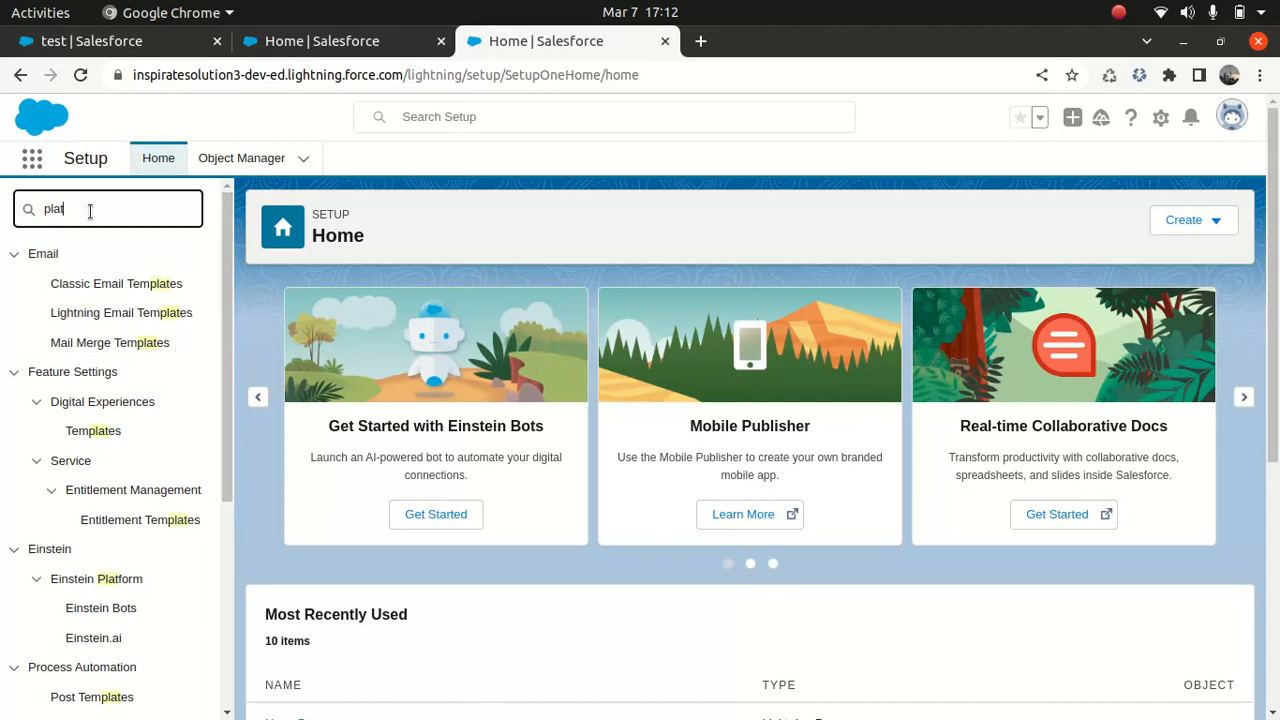
text(form)
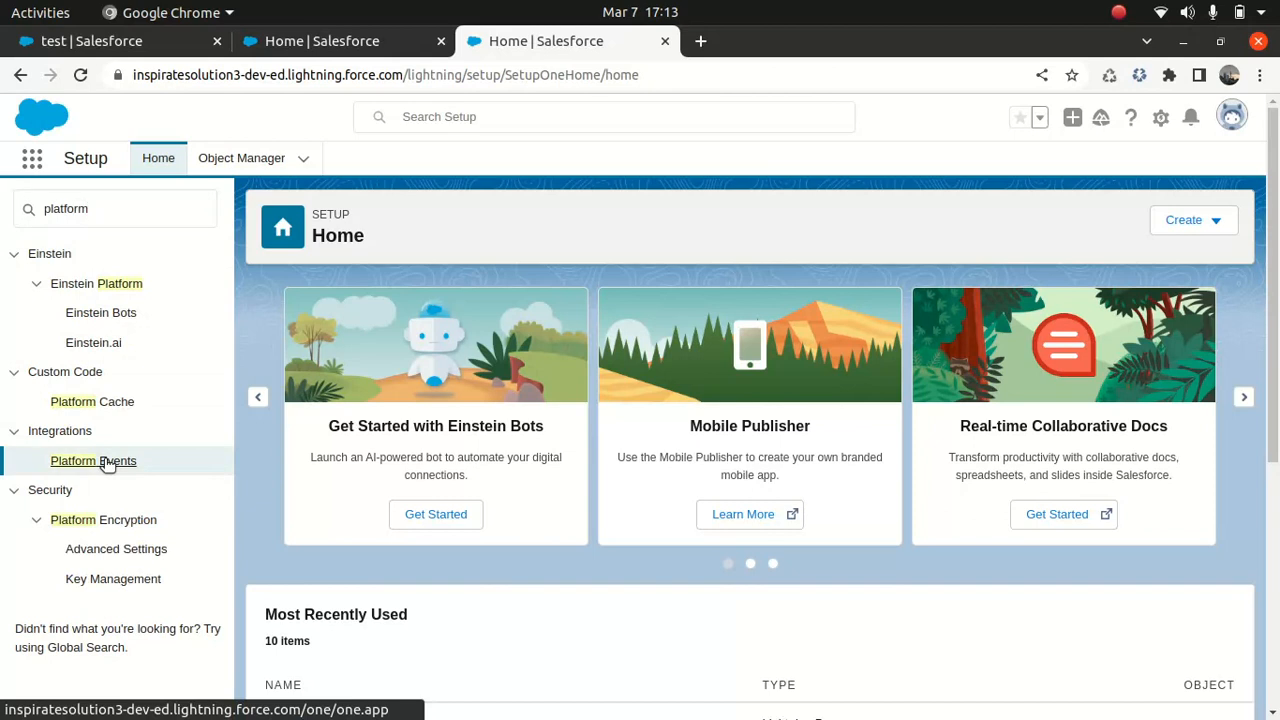
click(93, 460)
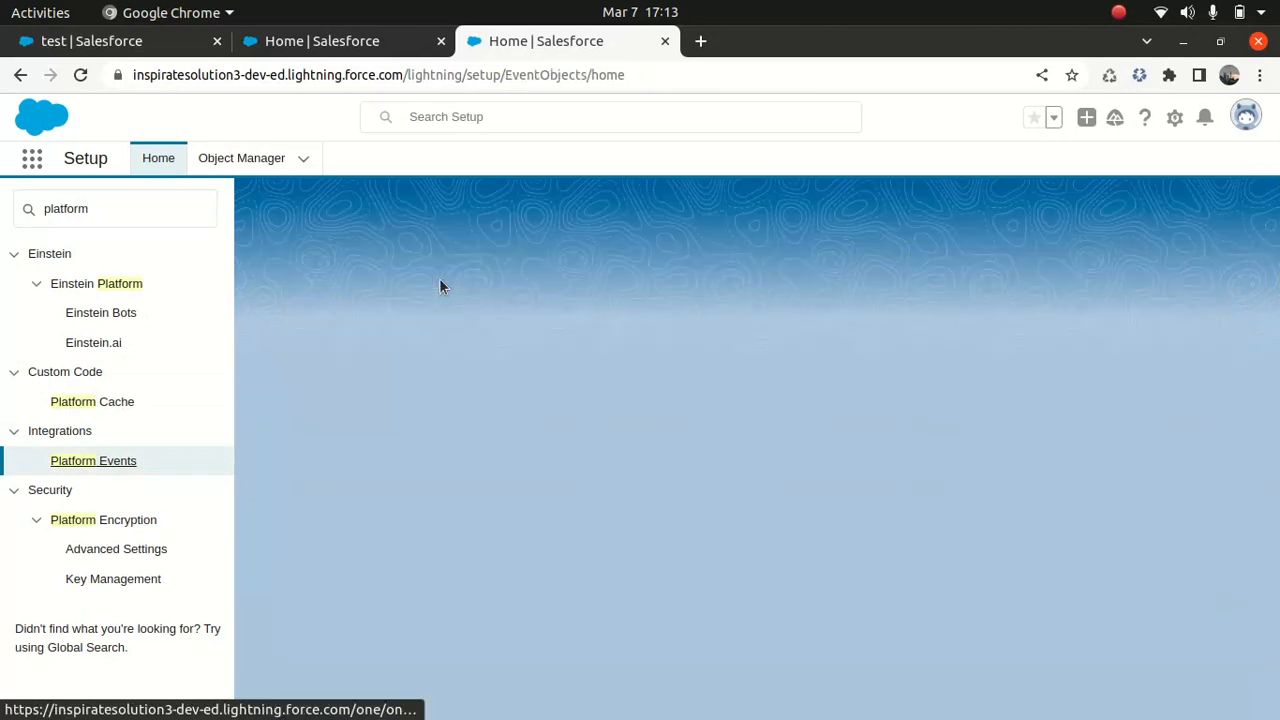
click(93, 460)
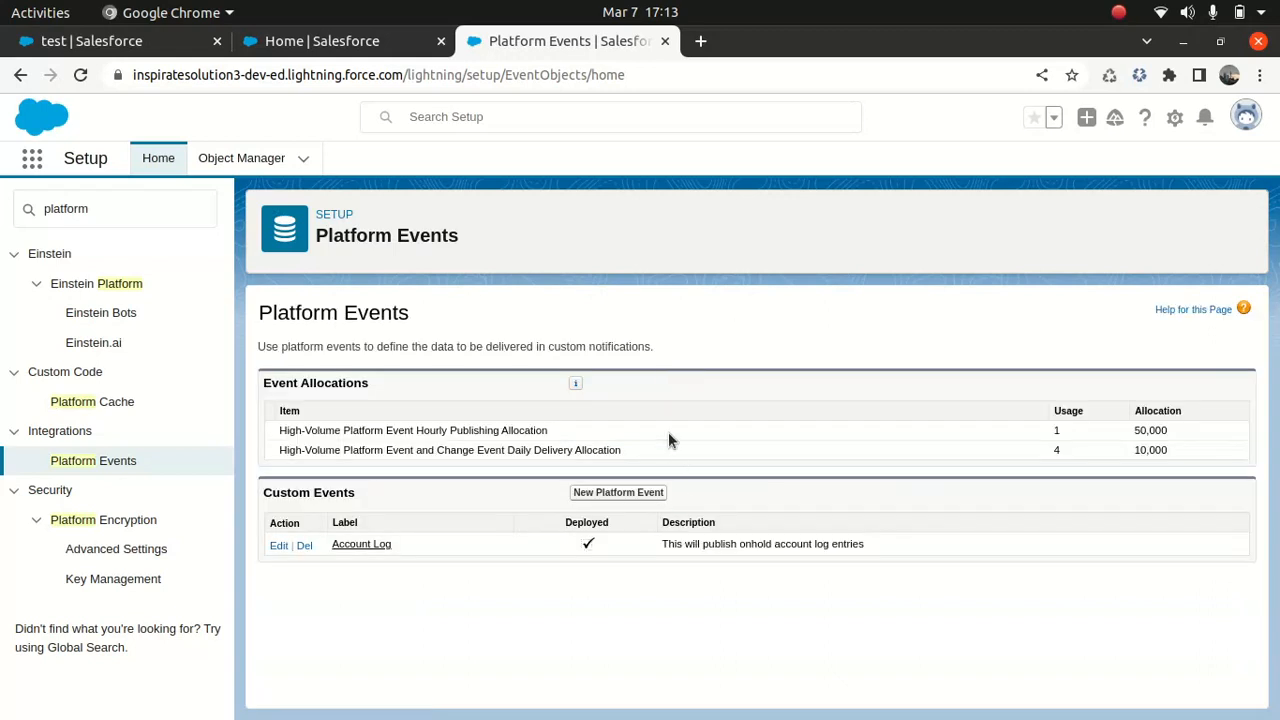
mouse_move(695, 405)
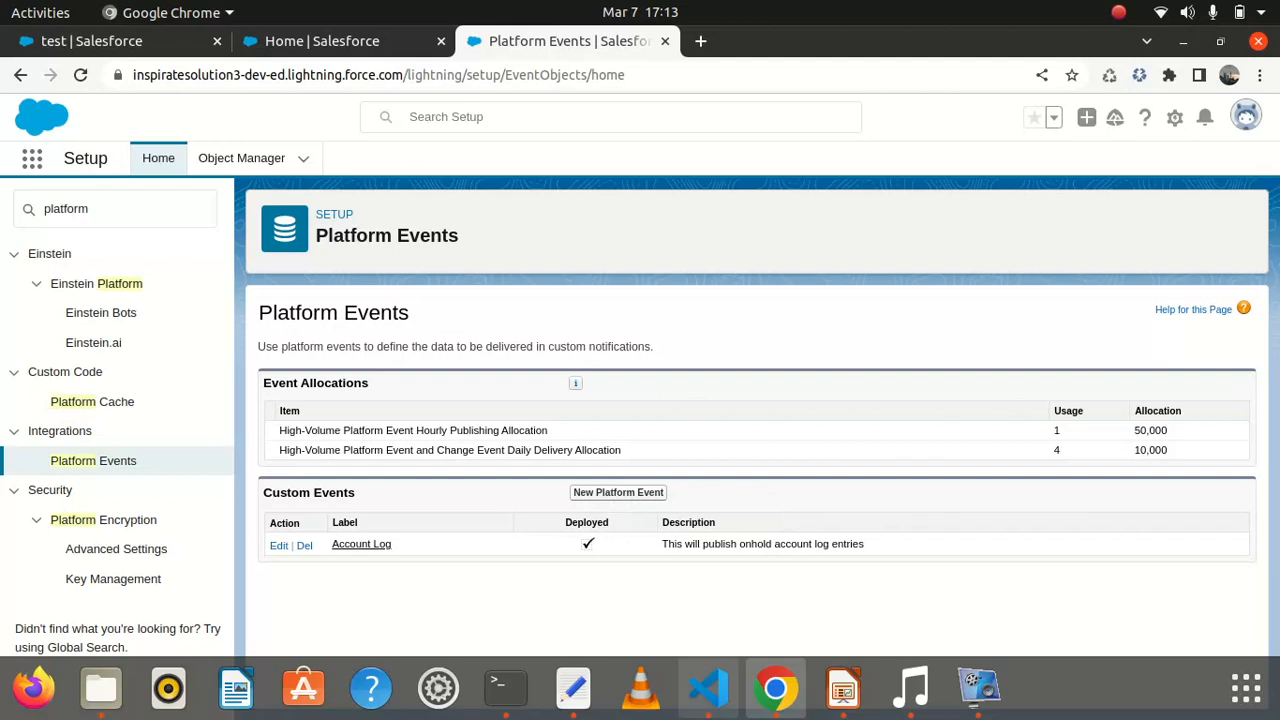
click(708, 688)
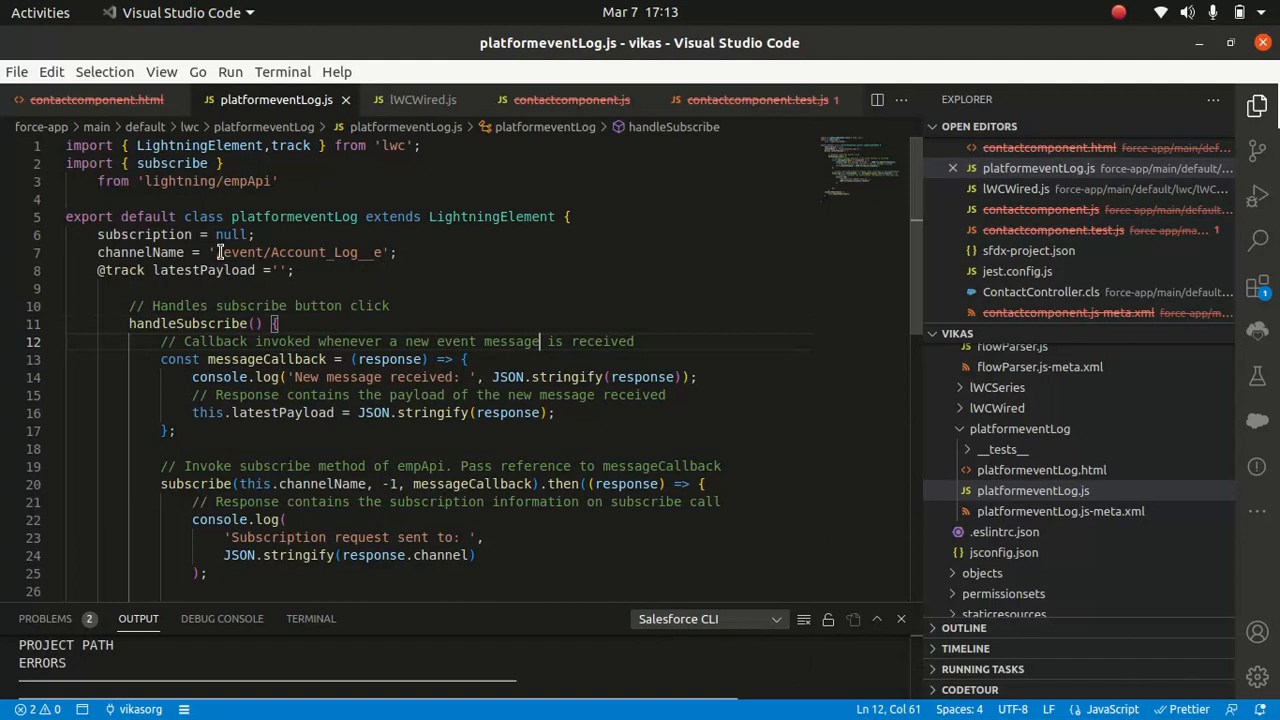
click(295, 270)
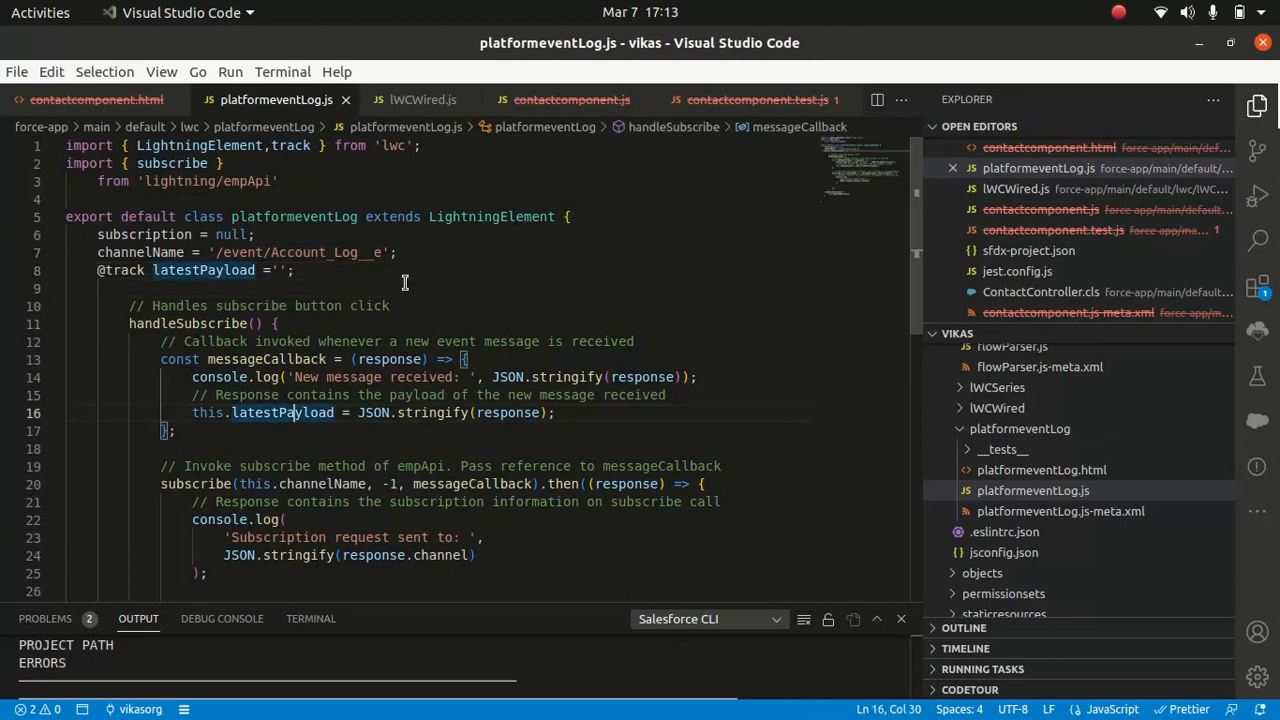
double_click(188, 323)
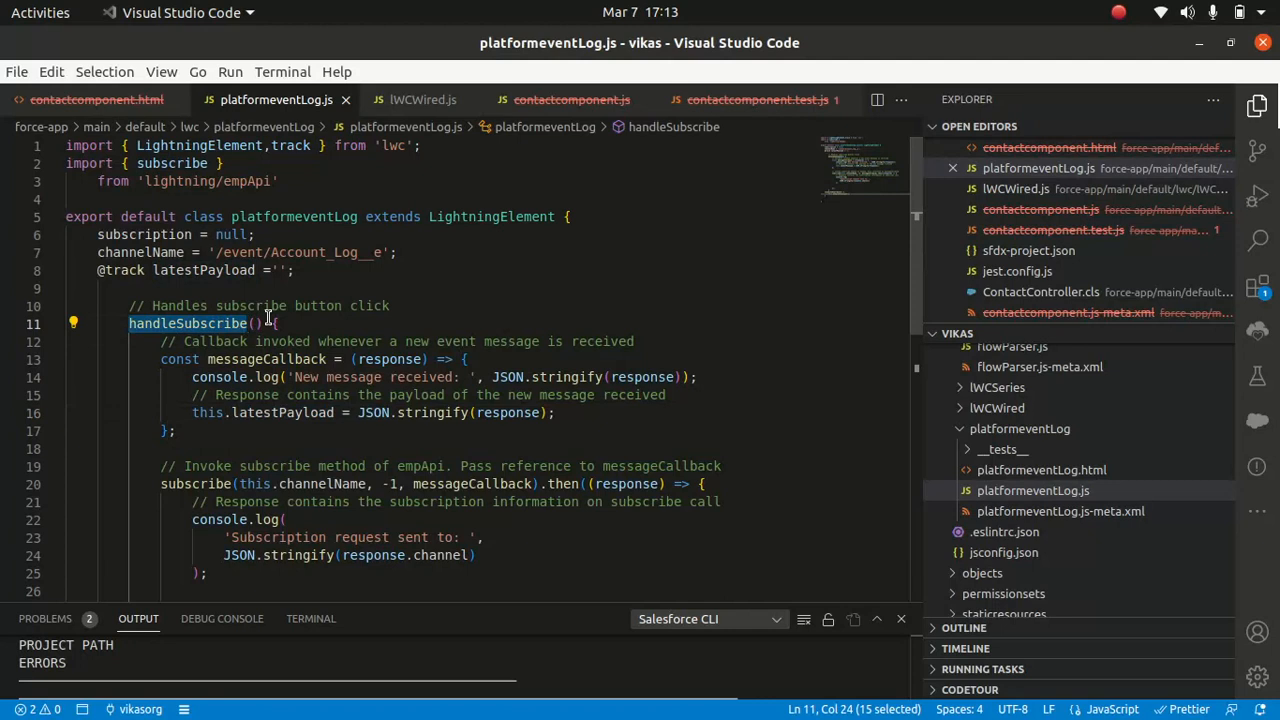
click(378, 306)
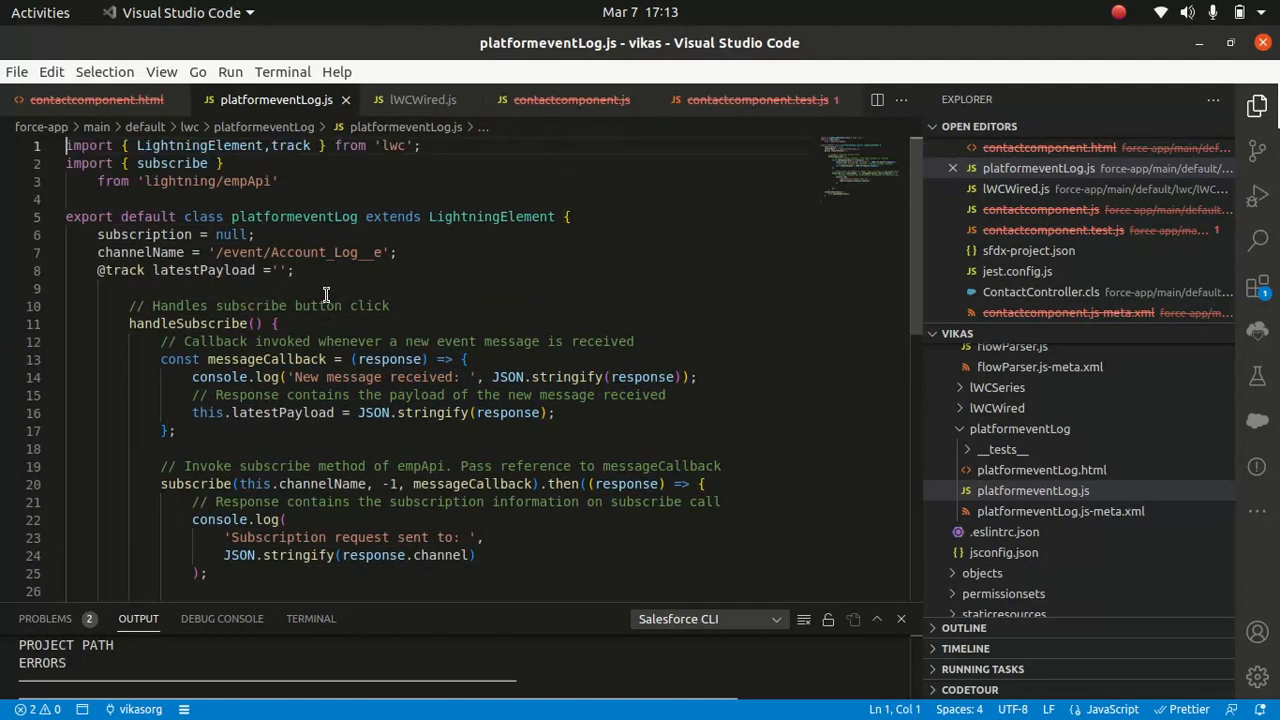
click(362, 341)
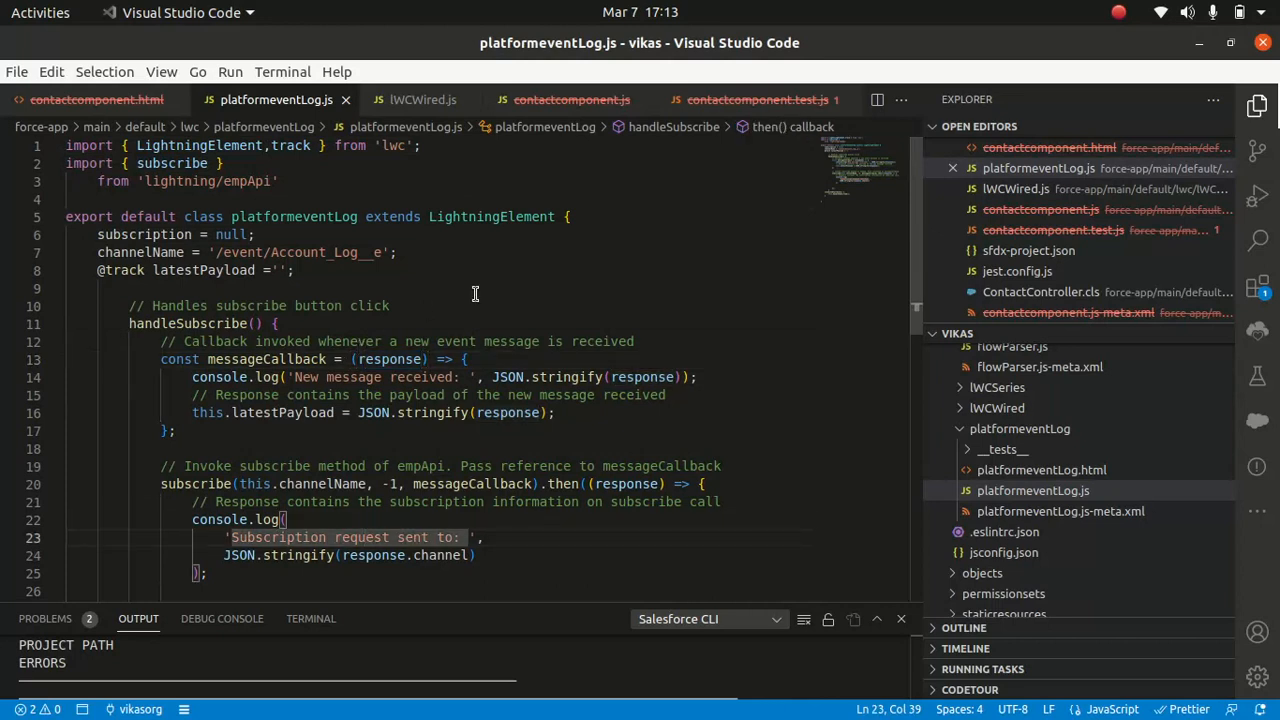
click(556, 413)
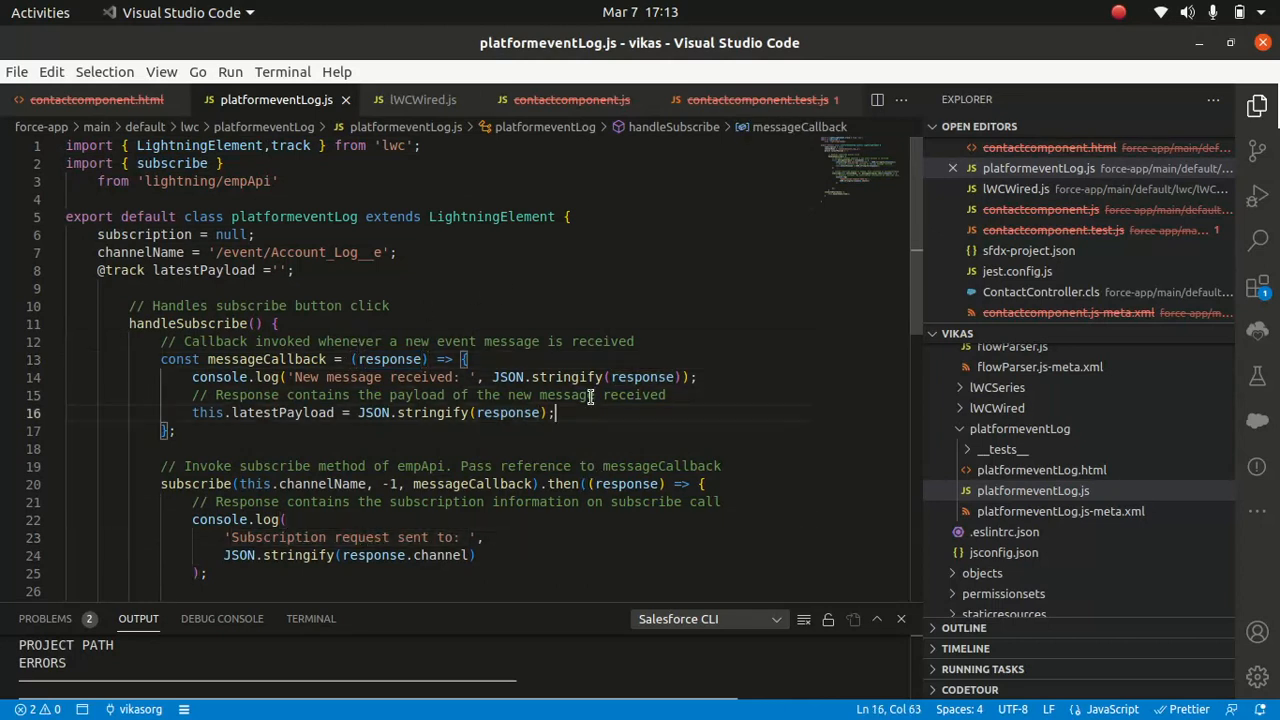
scroll(down, 3)
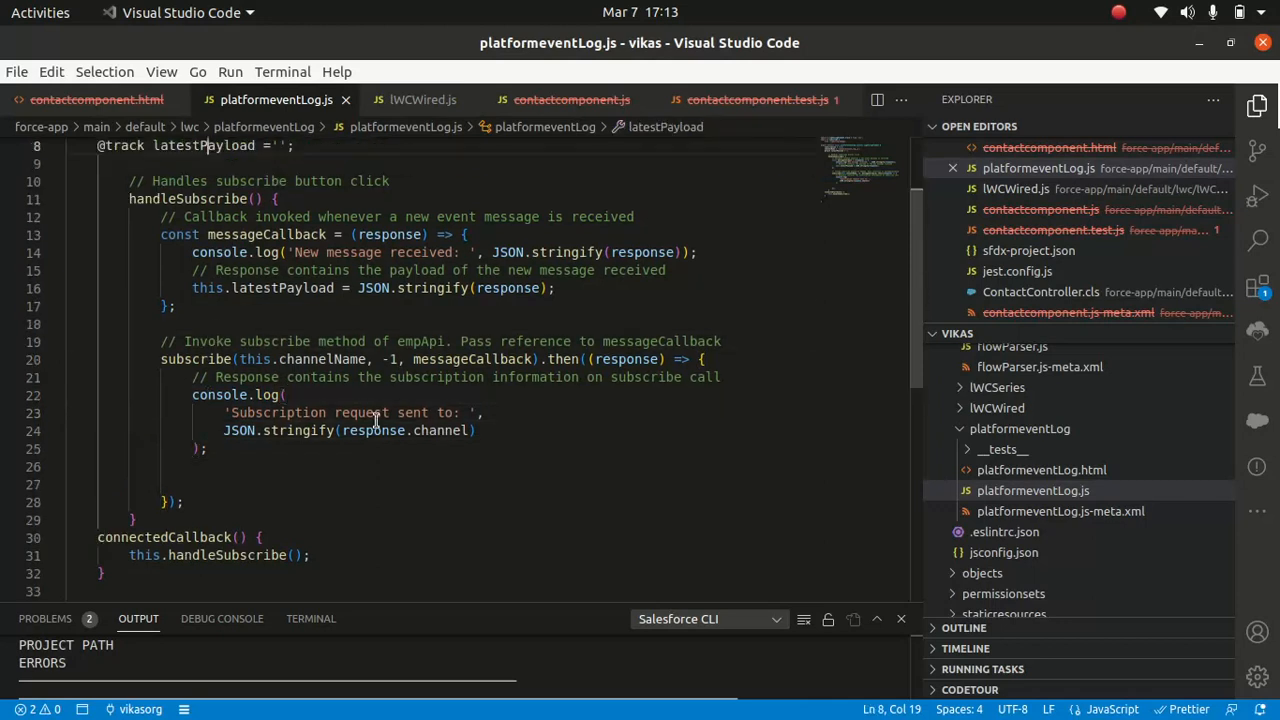
scroll(up, 3)
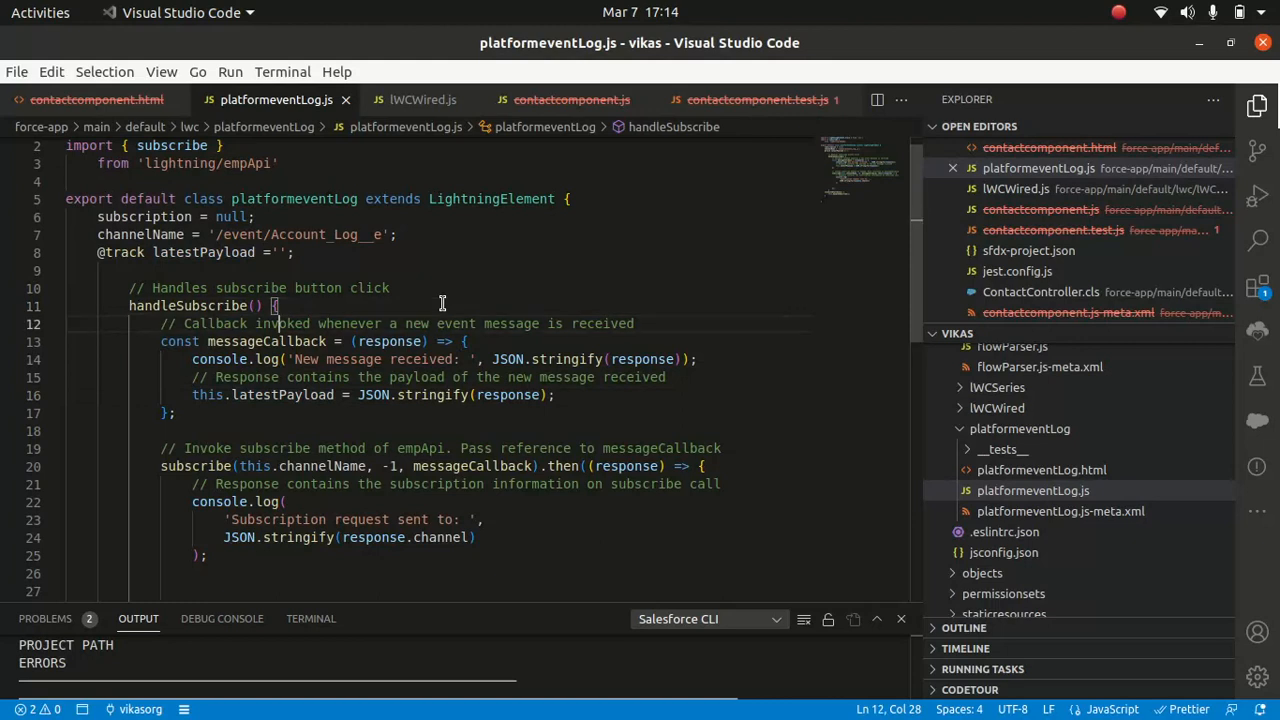
scroll(down, 3)
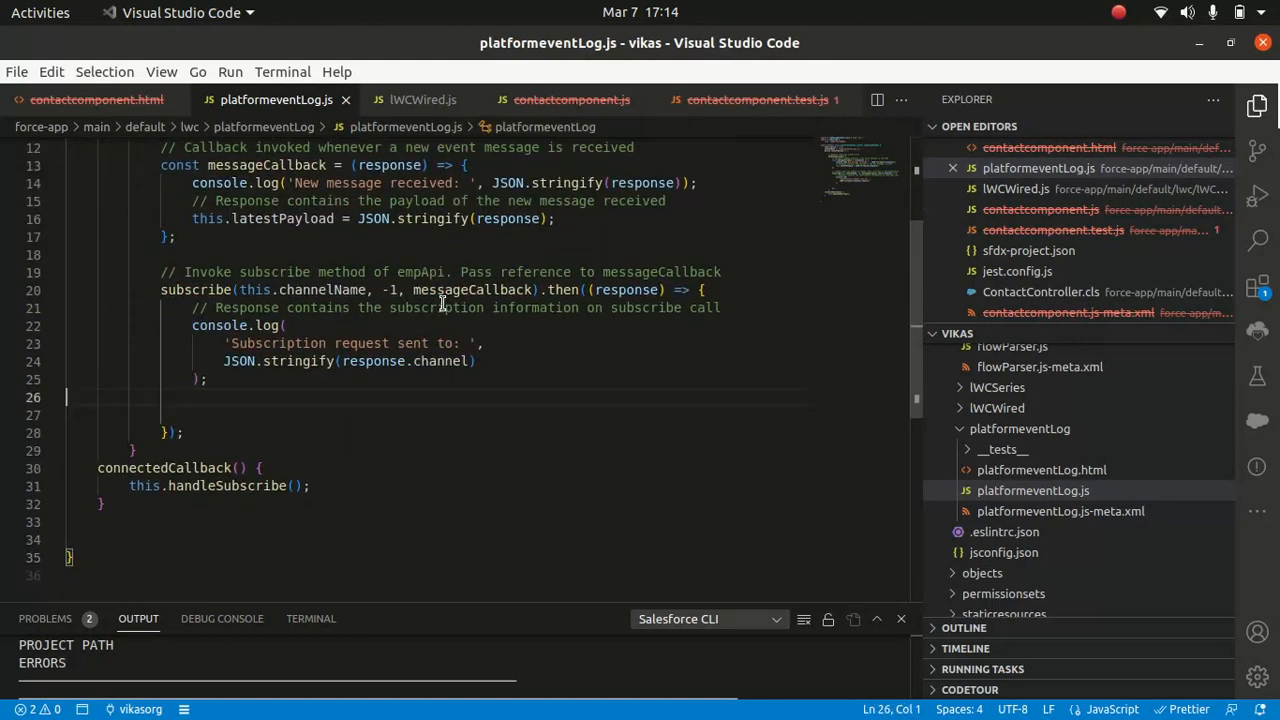
scroll(up, 3)
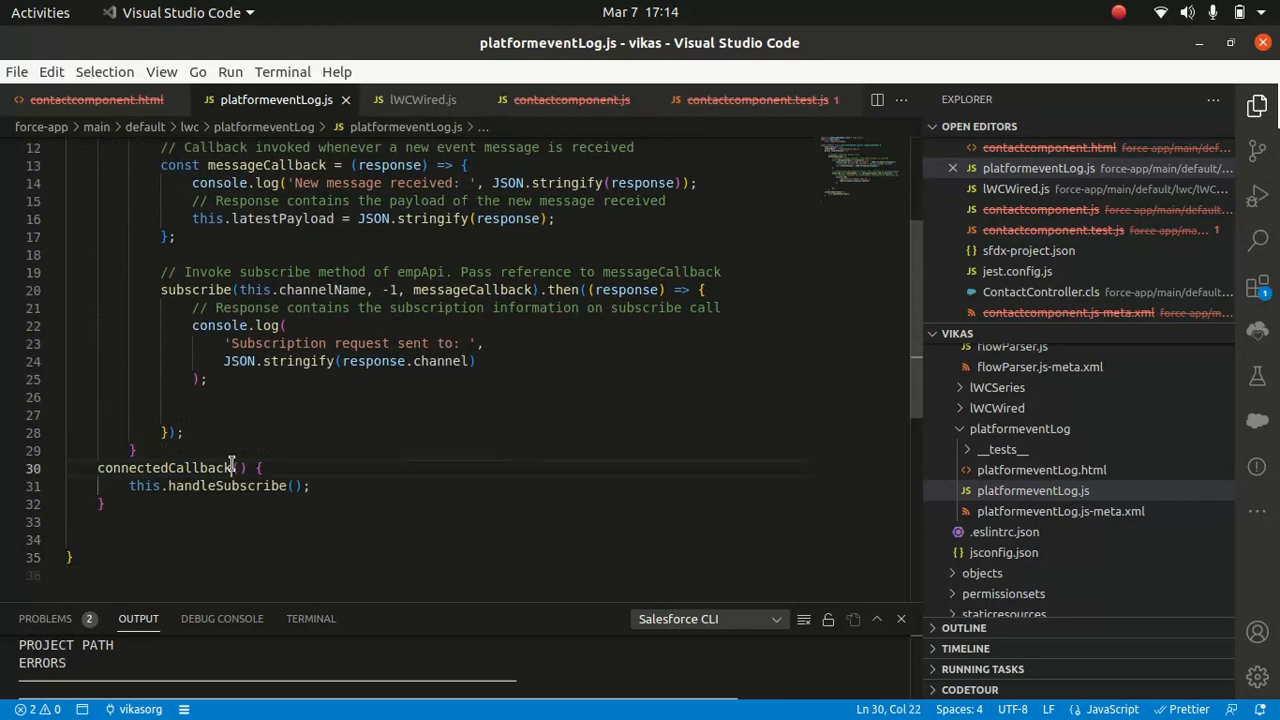
click(312, 485)
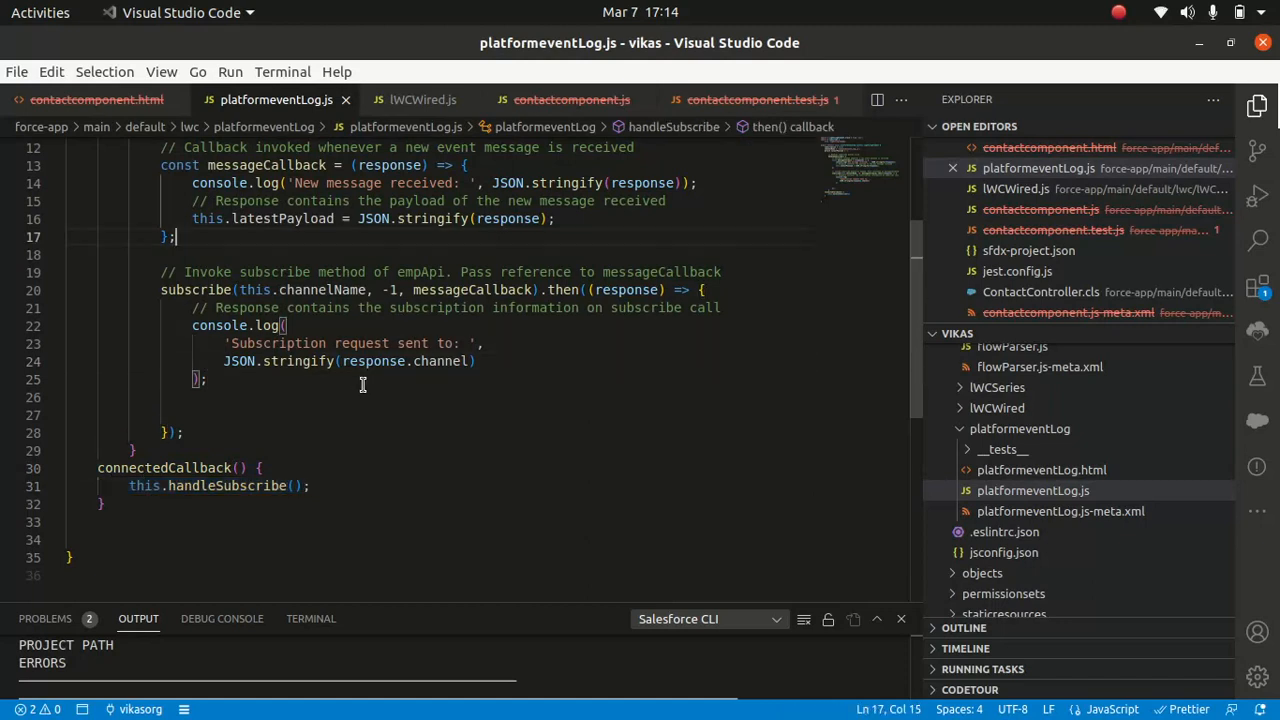
scroll(up, 3)
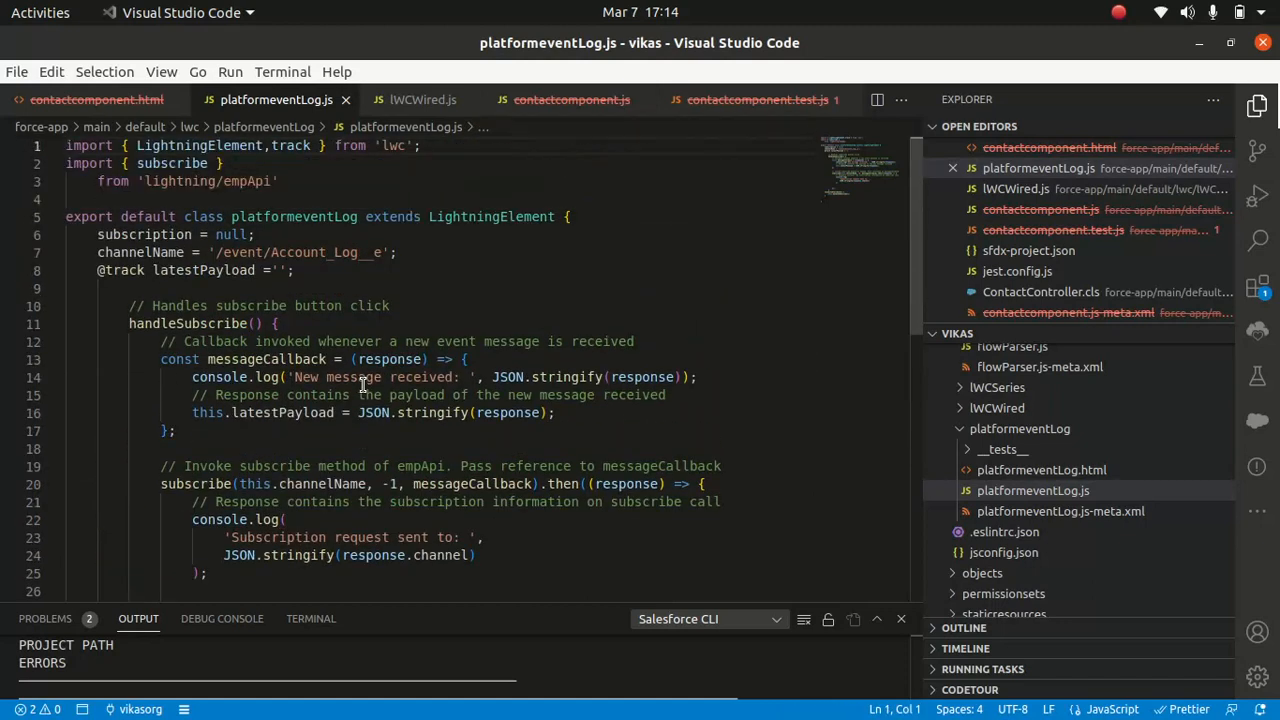
click(70, 573)
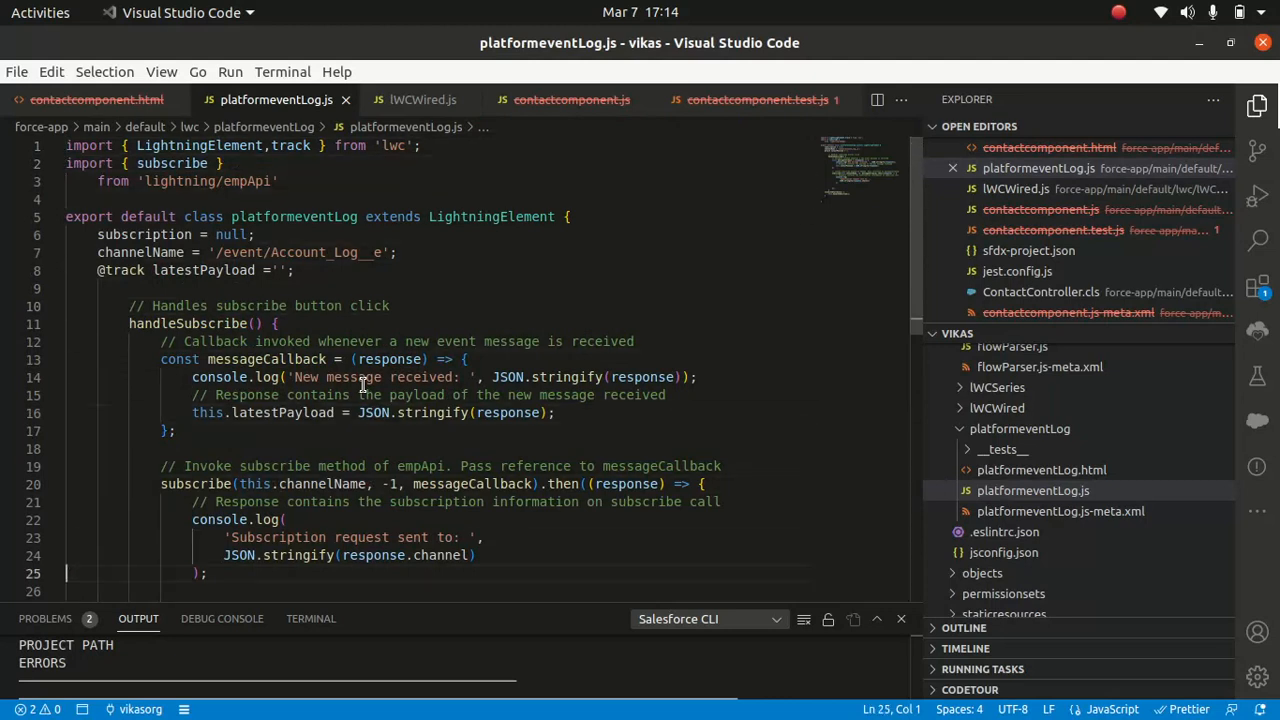
scroll(down, 3)
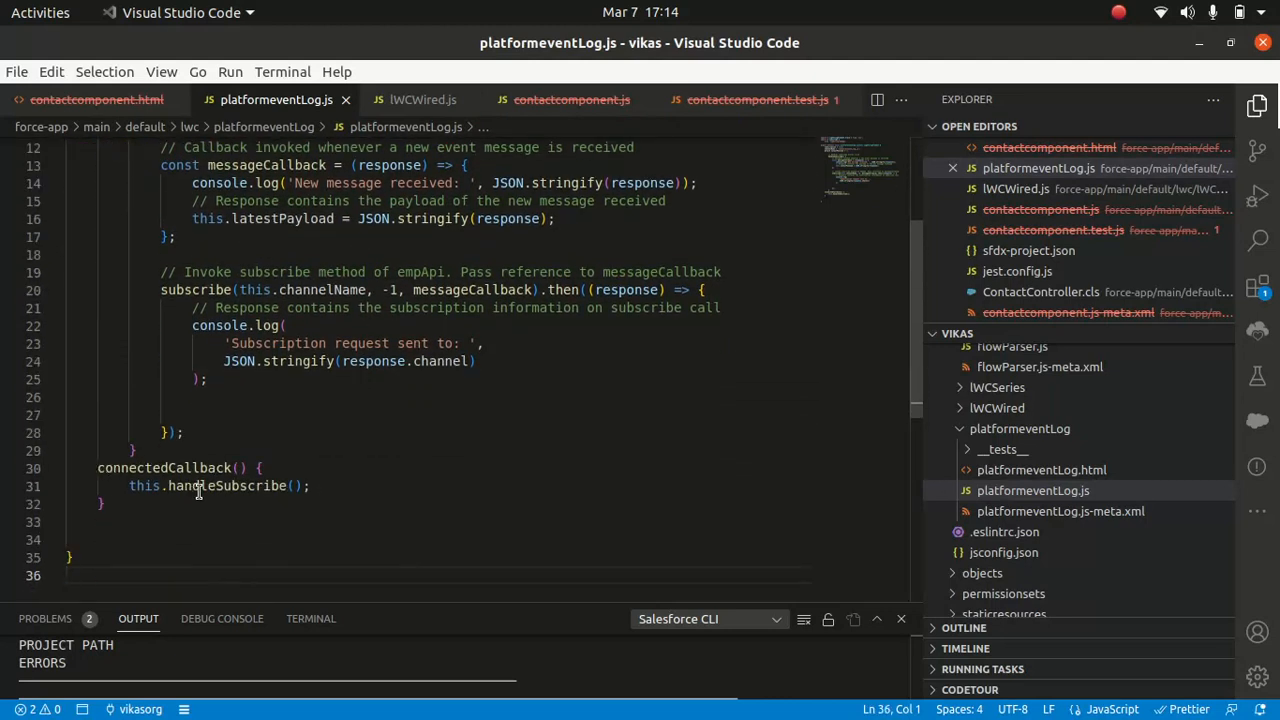
click(265, 417)
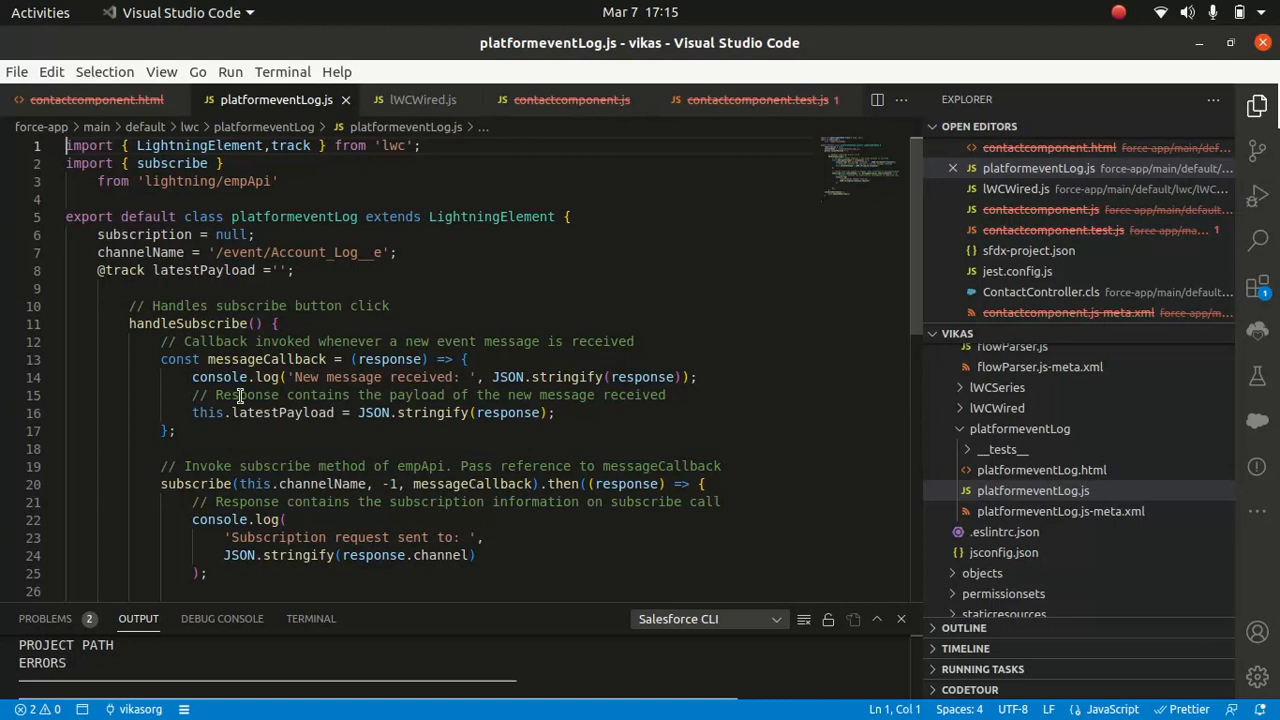
mouse_move(250, 377)
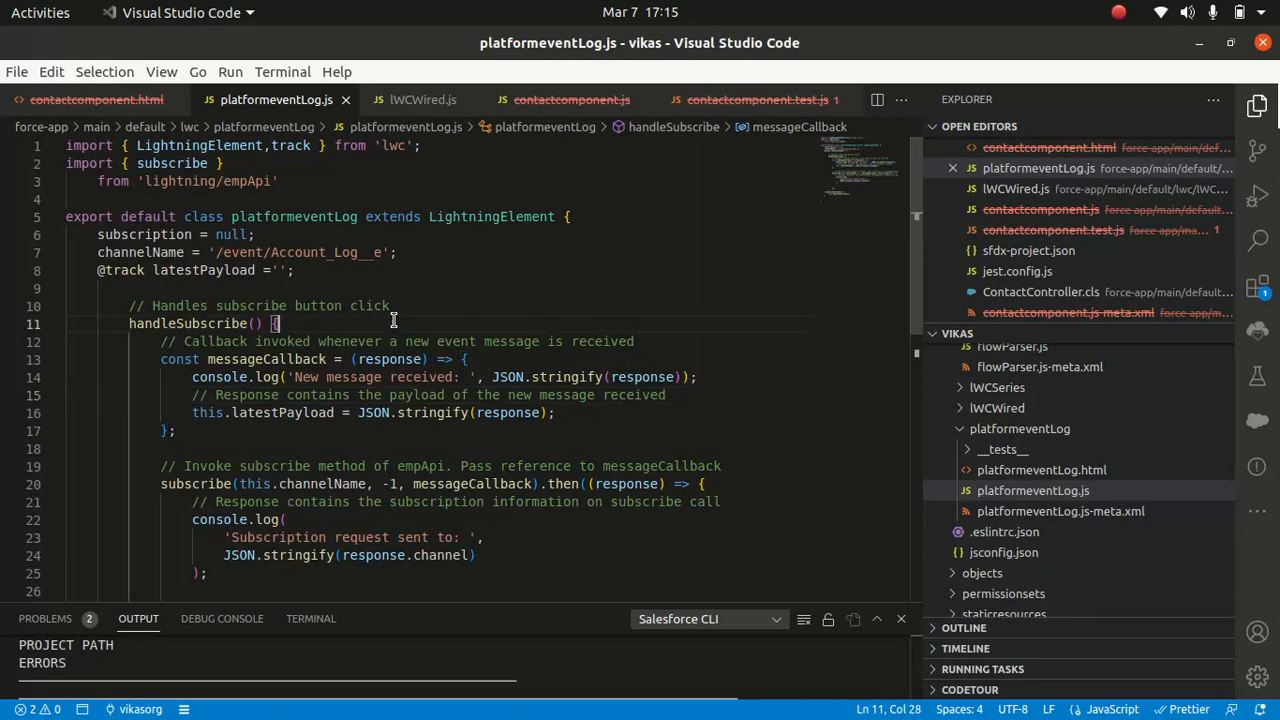
scroll(down, 3)
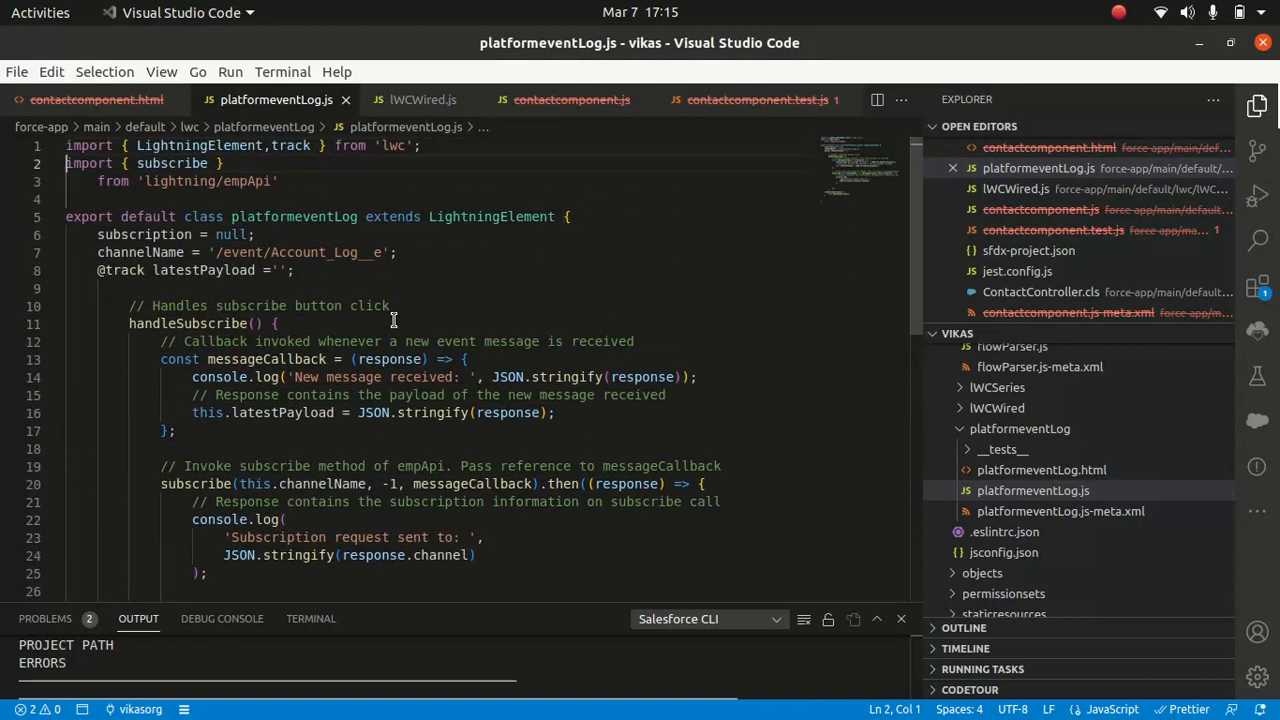
scroll(down, 3)
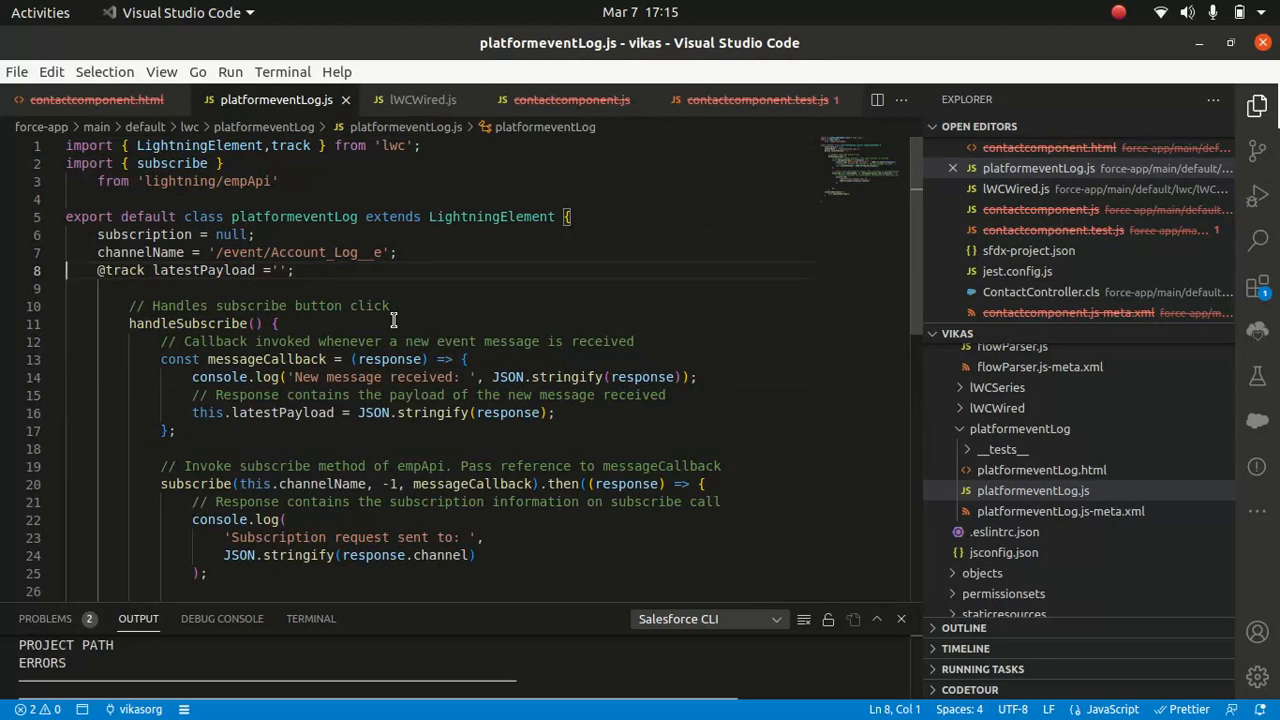
scroll(down, 3)
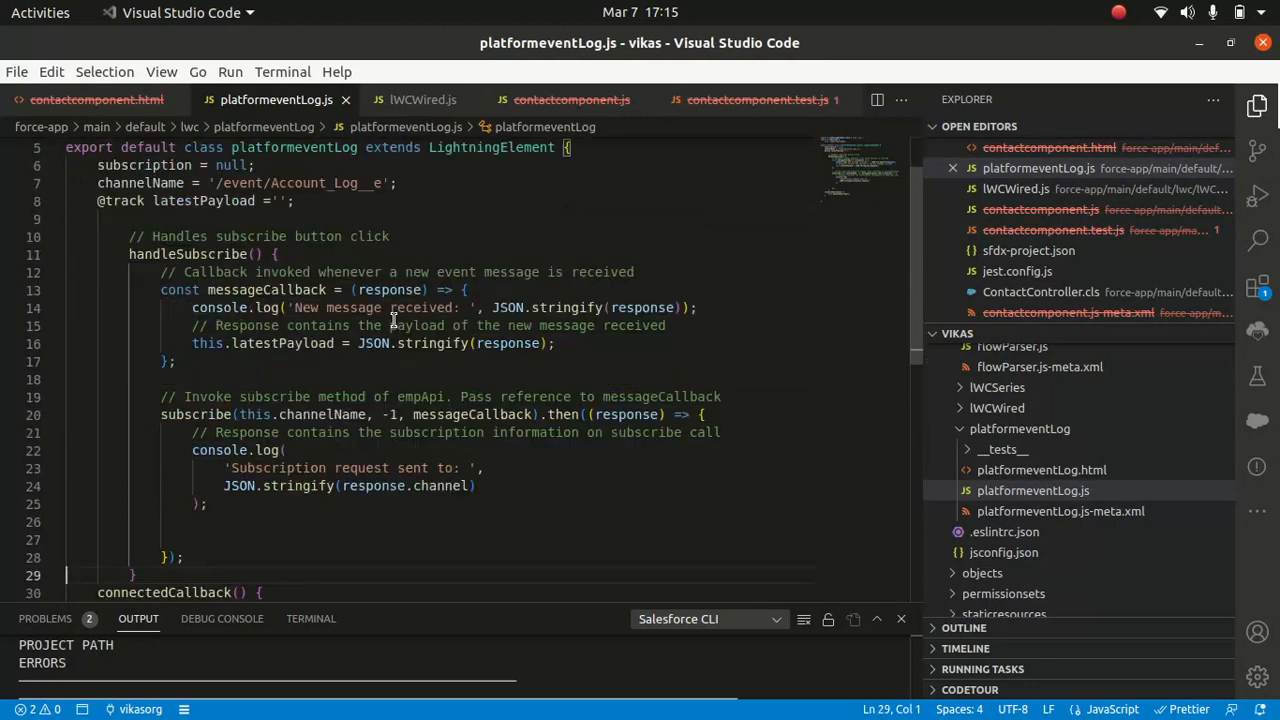
scroll(down, 3)
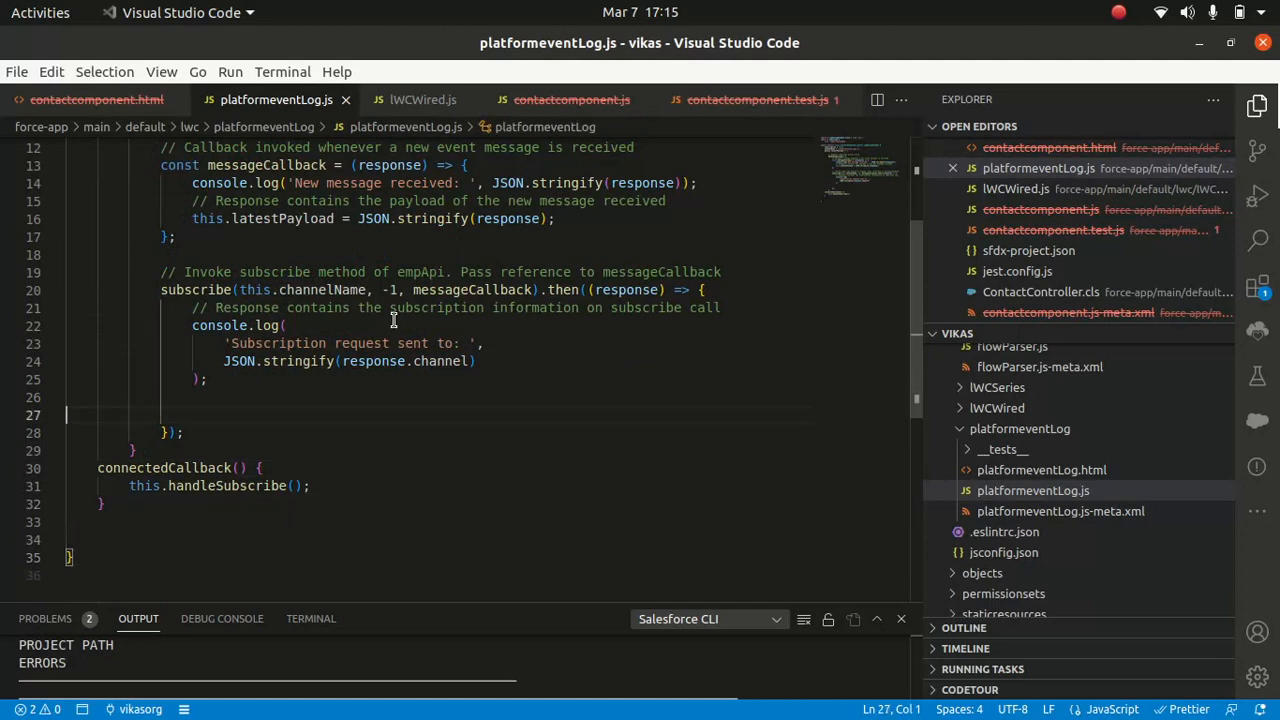